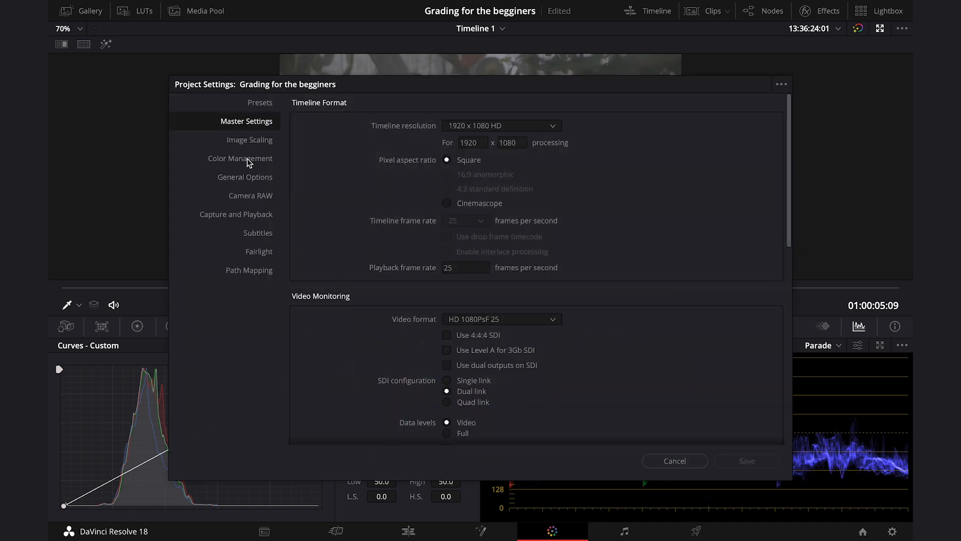
# Review the colour science options under Color Management, keeping DaVinci YRGB selected.
pyautogui.click(240, 158)
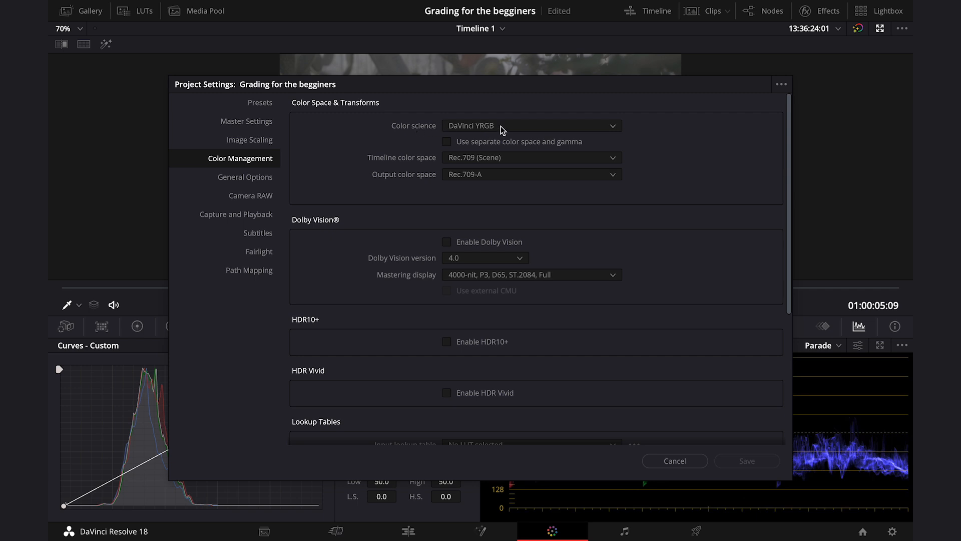
pyautogui.click(530, 125)
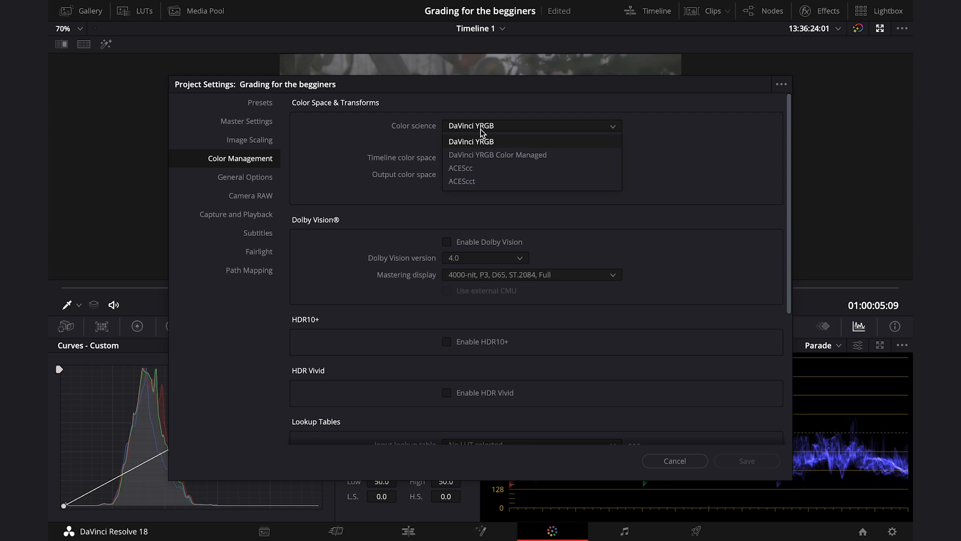
pyautogui.moveTo(497, 154)
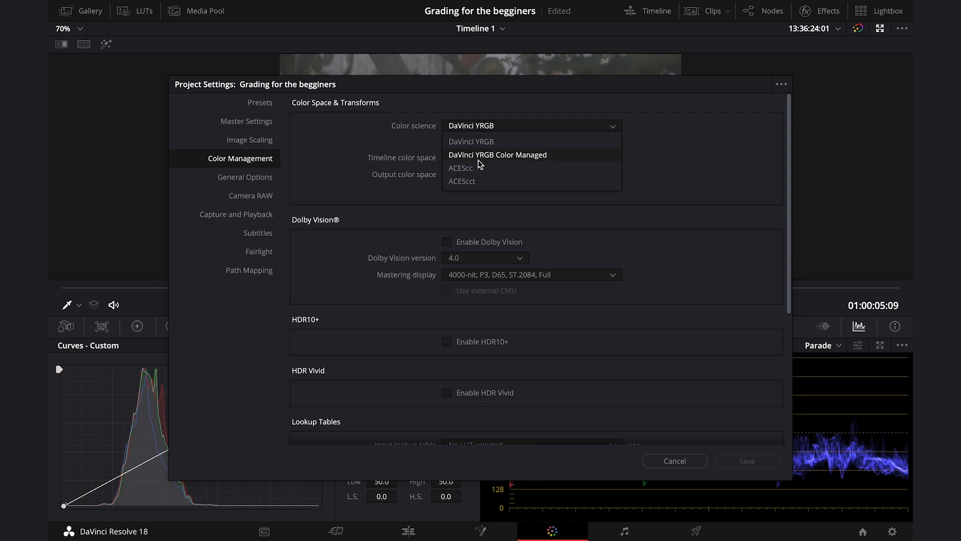
pyautogui.moveTo(470, 141)
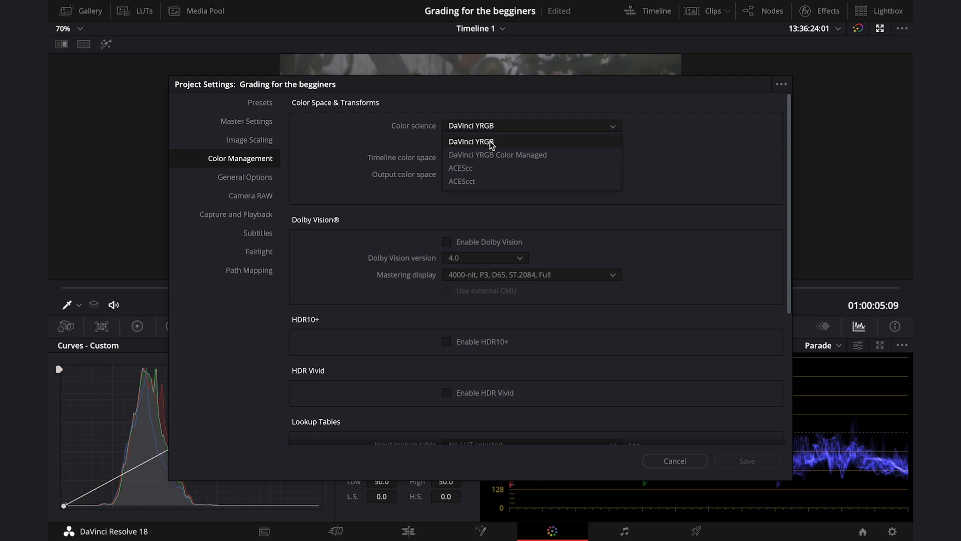
pyautogui.click(470, 142)
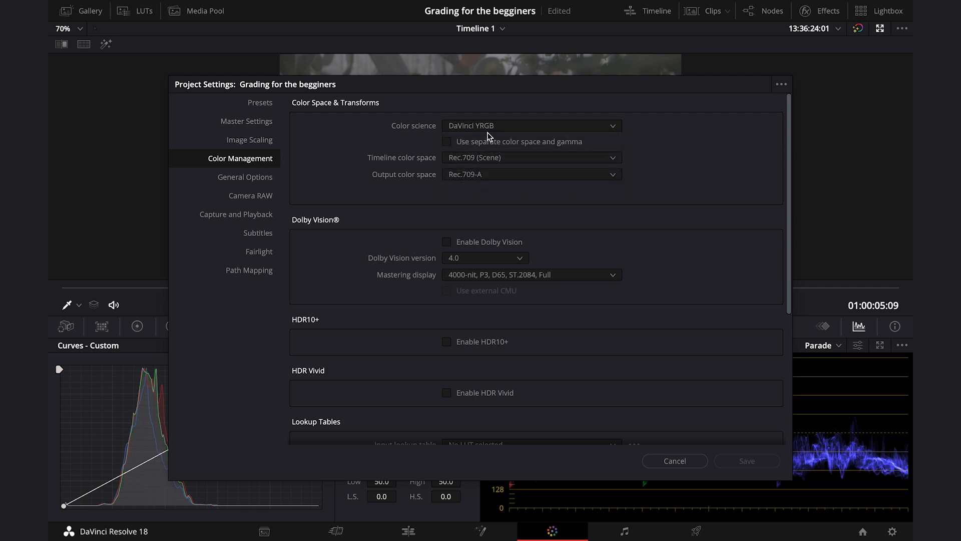
pyautogui.moveTo(409, 165)
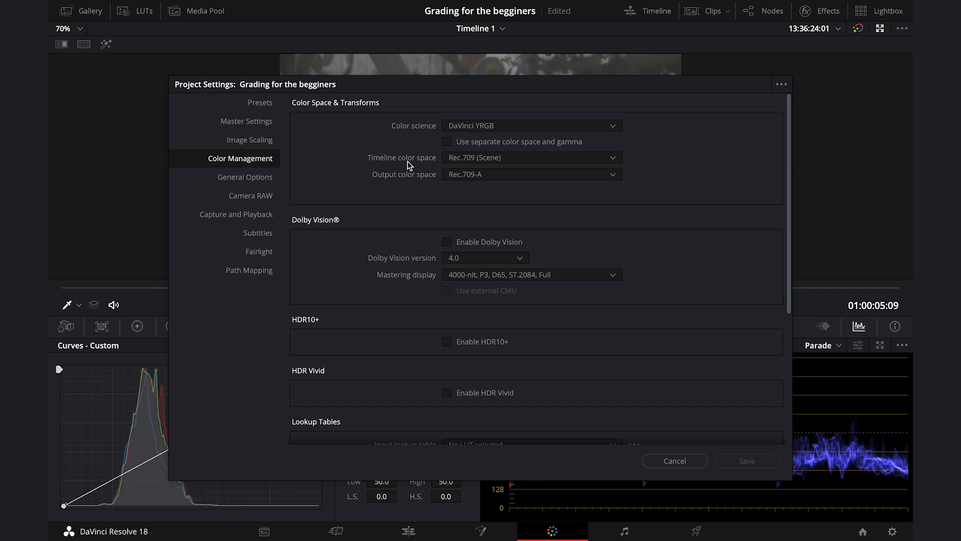
pyautogui.moveTo(460, 160)
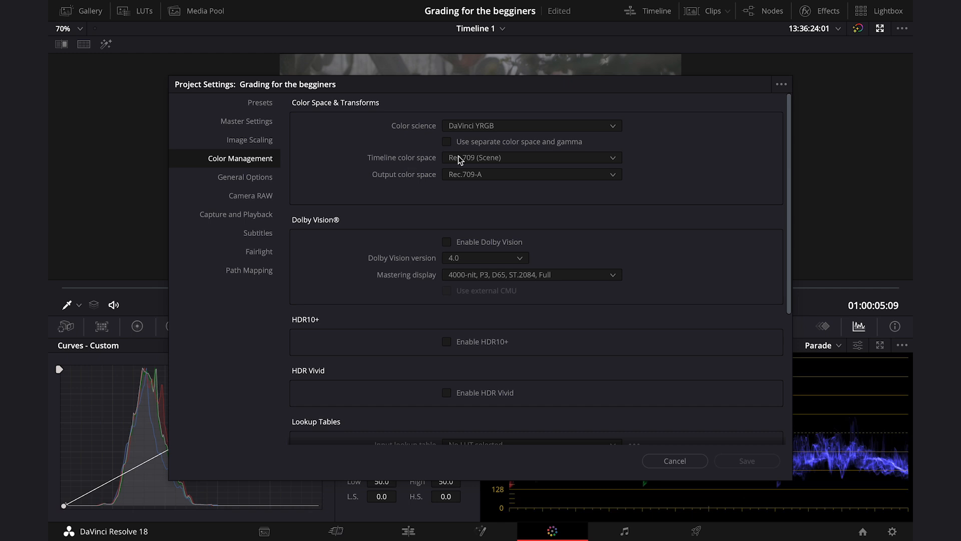
pyautogui.moveTo(387, 166)
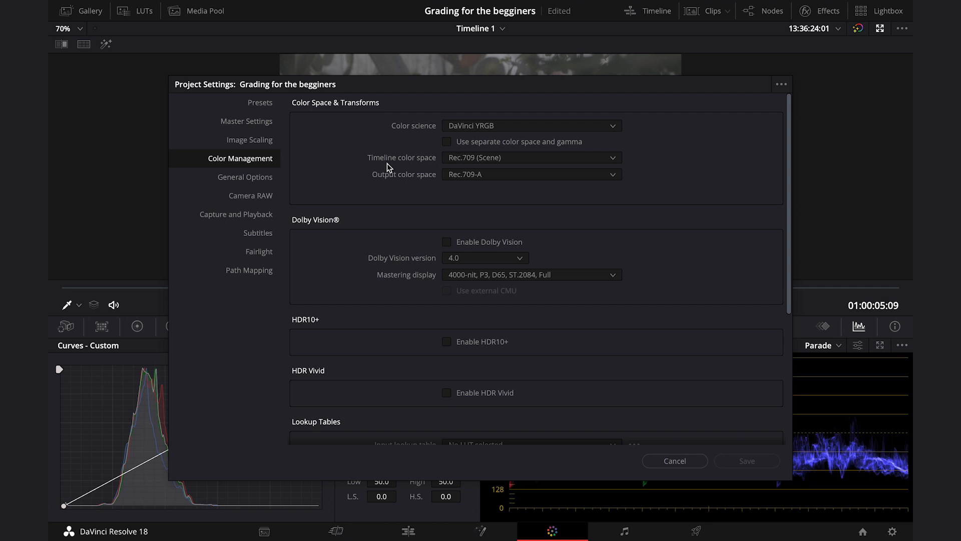
pyautogui.moveTo(473, 165)
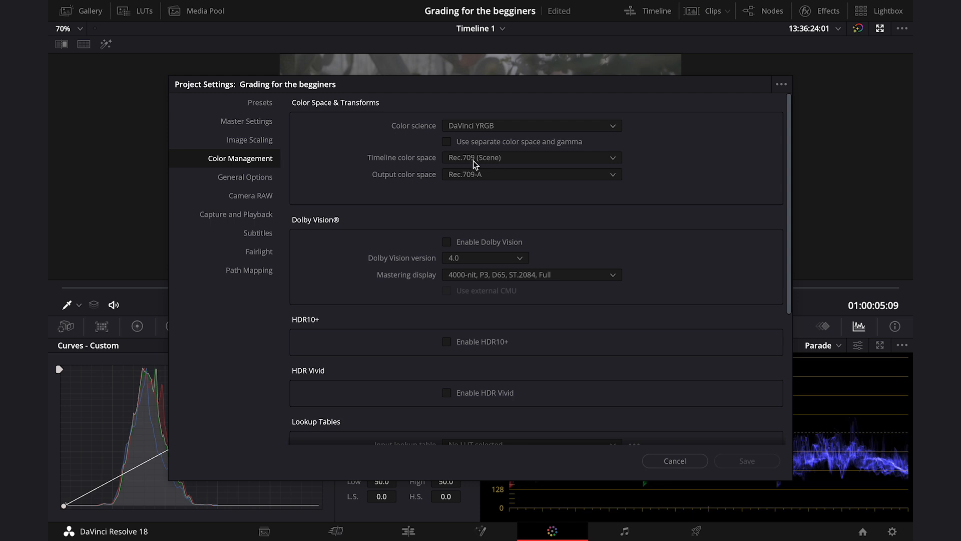
pyautogui.moveTo(501, 161)
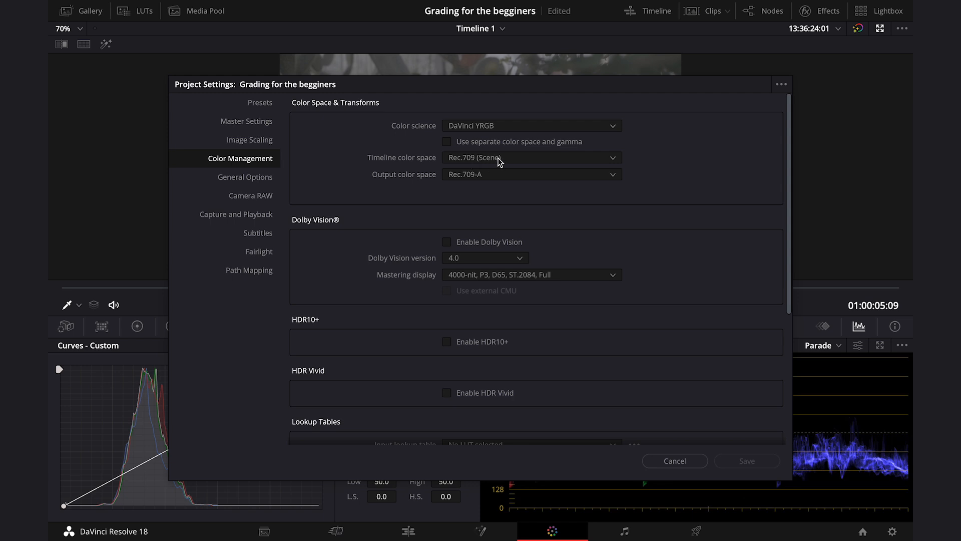
pyautogui.moveTo(502, 161)
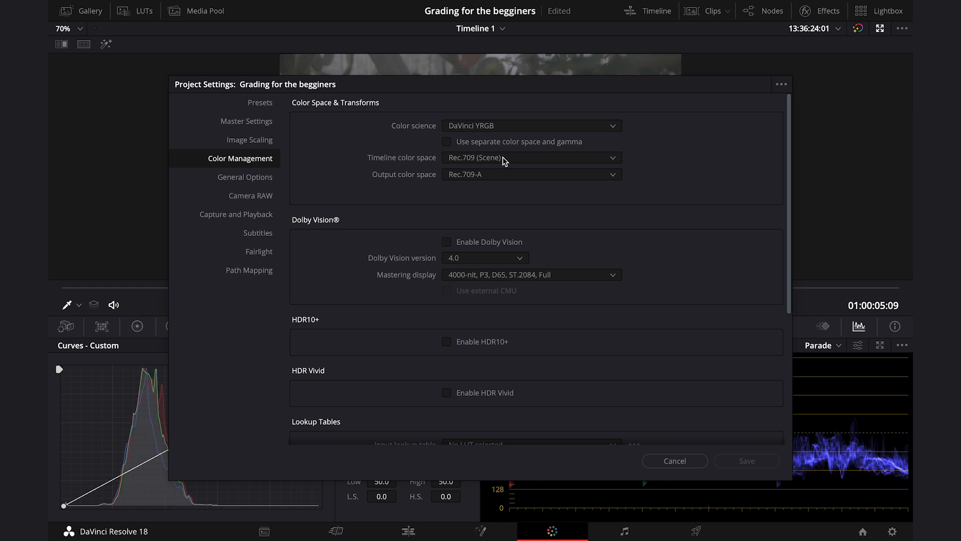
pyautogui.moveTo(520, 184)
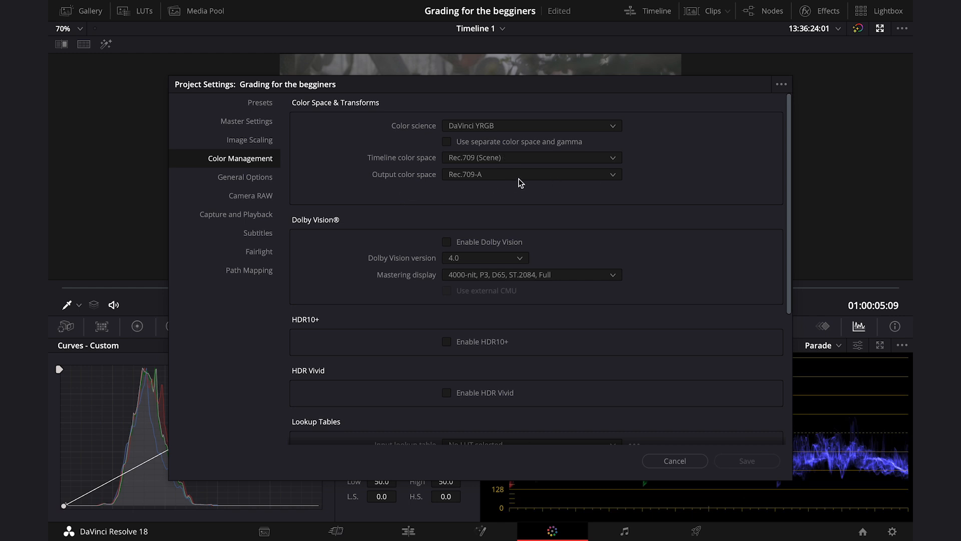
pyautogui.moveTo(498, 183)
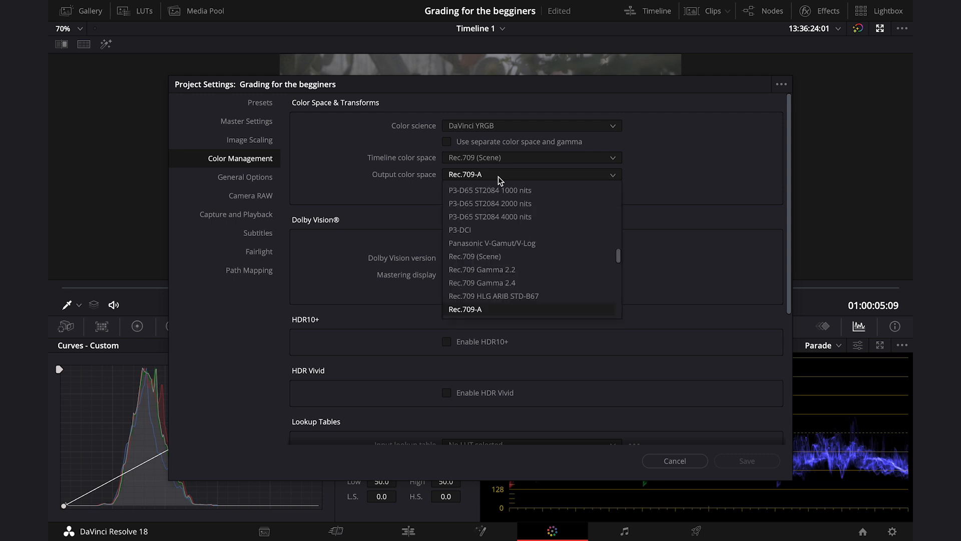
pyautogui.moveTo(498, 257)
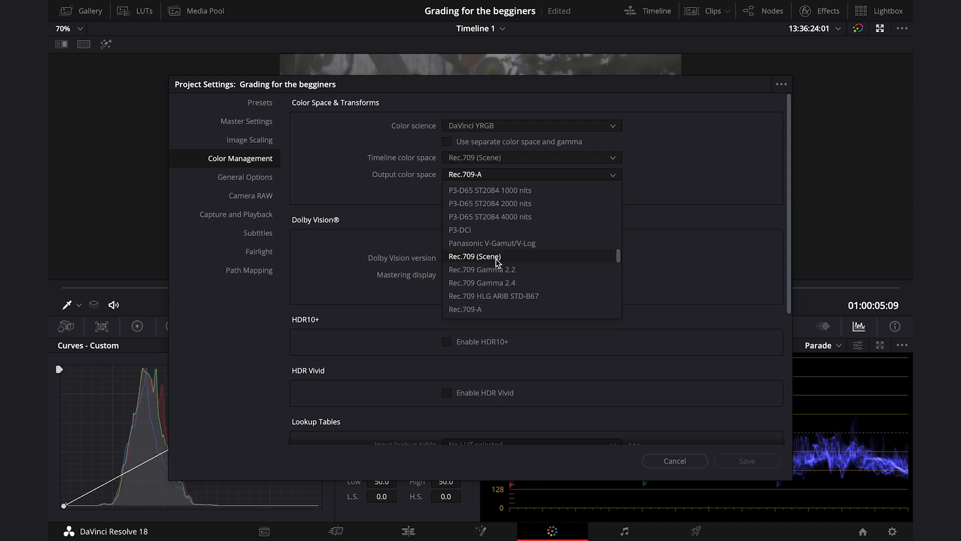
pyautogui.moveTo(517, 270)
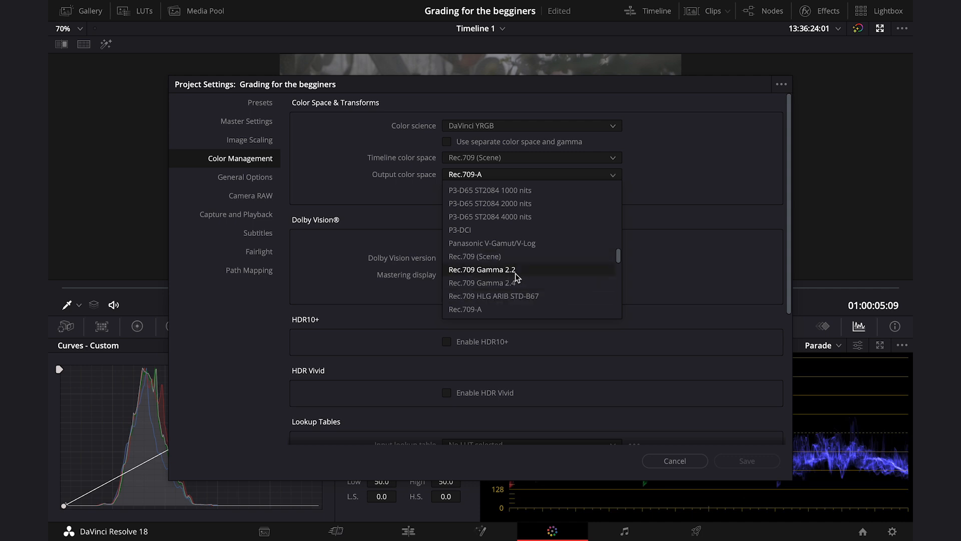
pyautogui.moveTo(506, 285)
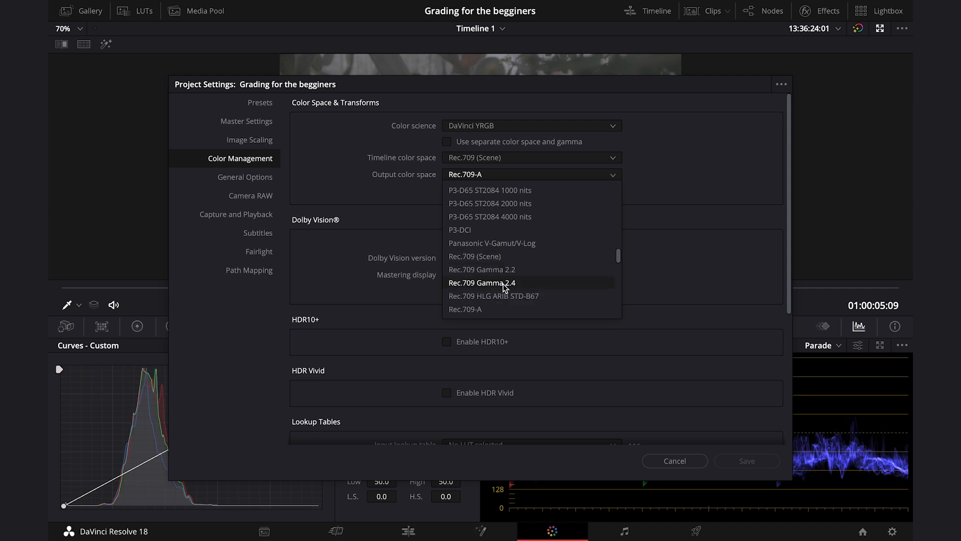
pyautogui.scroll(-3)
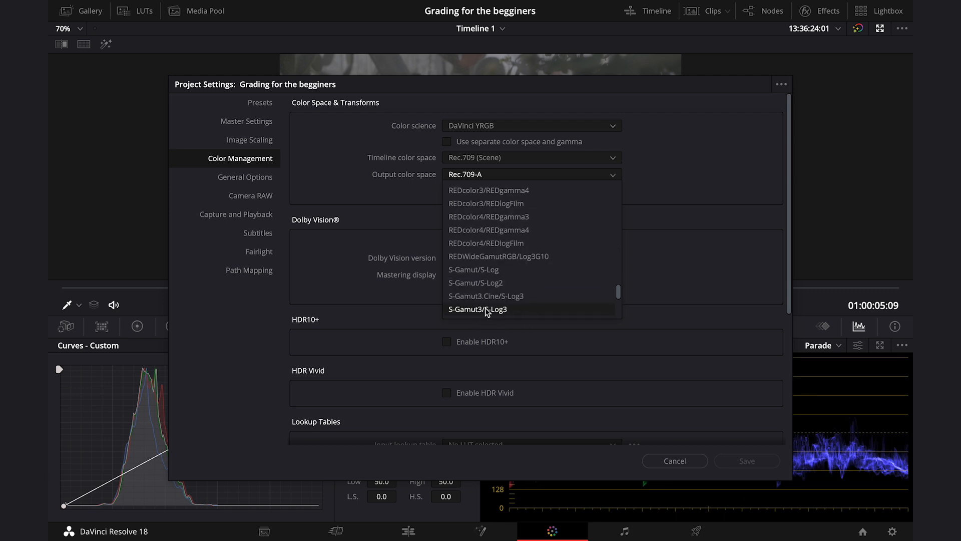
pyautogui.scroll(3)
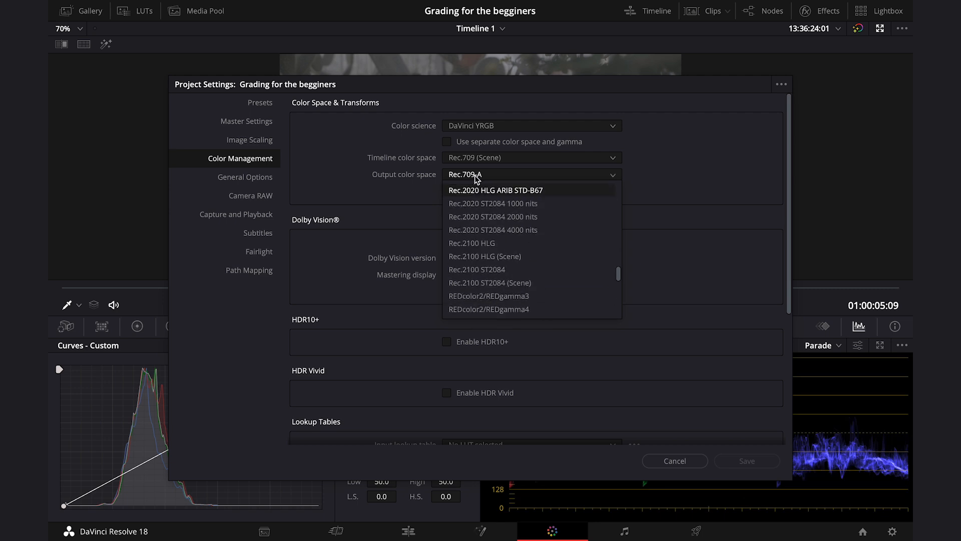
pyautogui.click(530, 175)
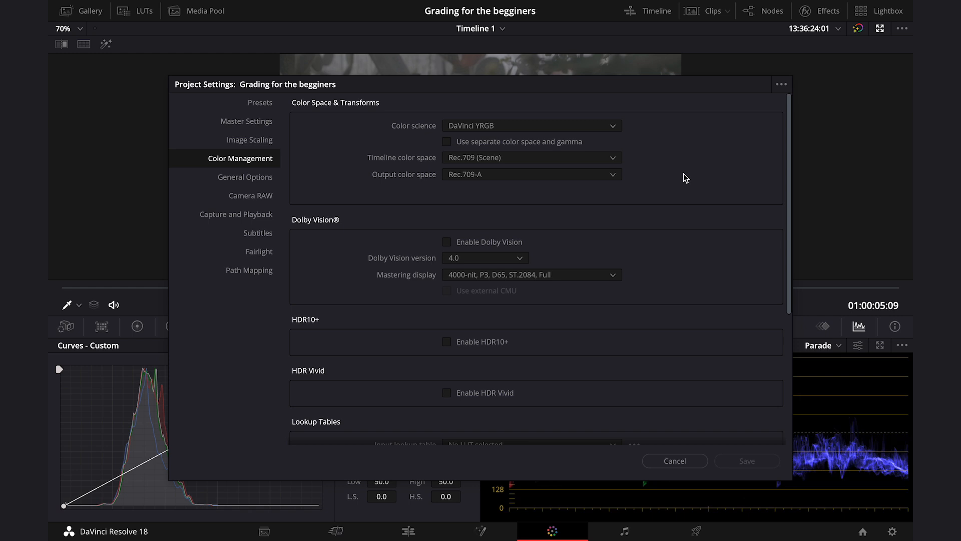
pyautogui.moveTo(667, 178)
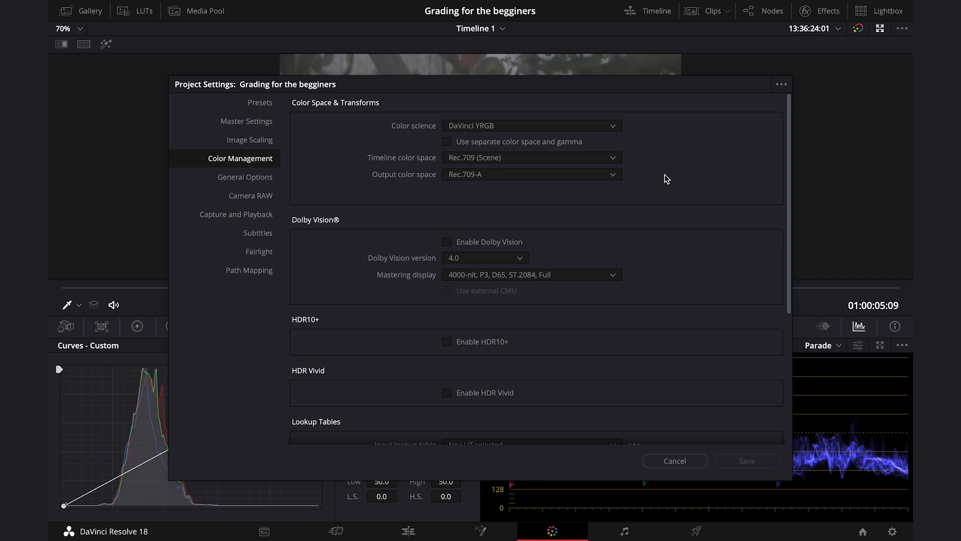
pyautogui.moveTo(675, 460)
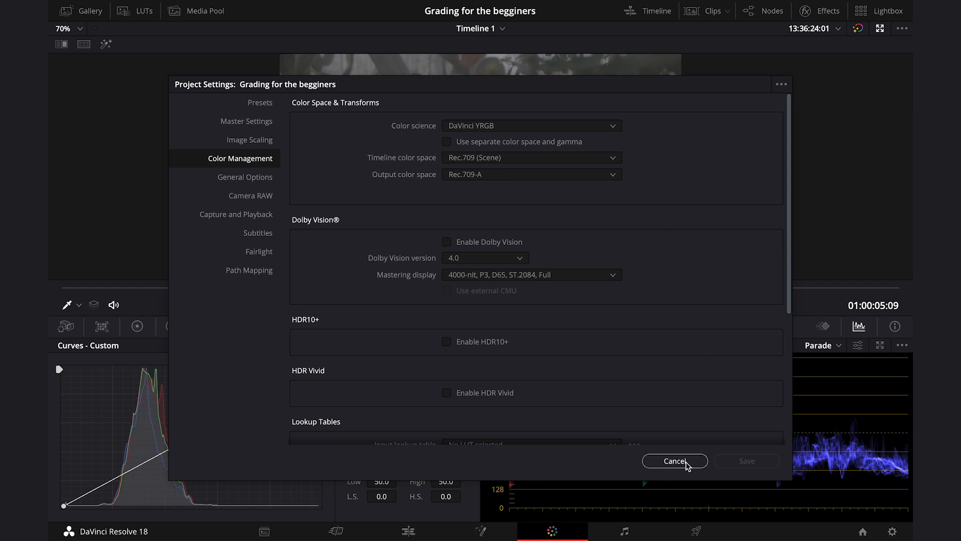
# Close Project Settings without saving and show the clip's node tree.
pyautogui.click(673, 461)
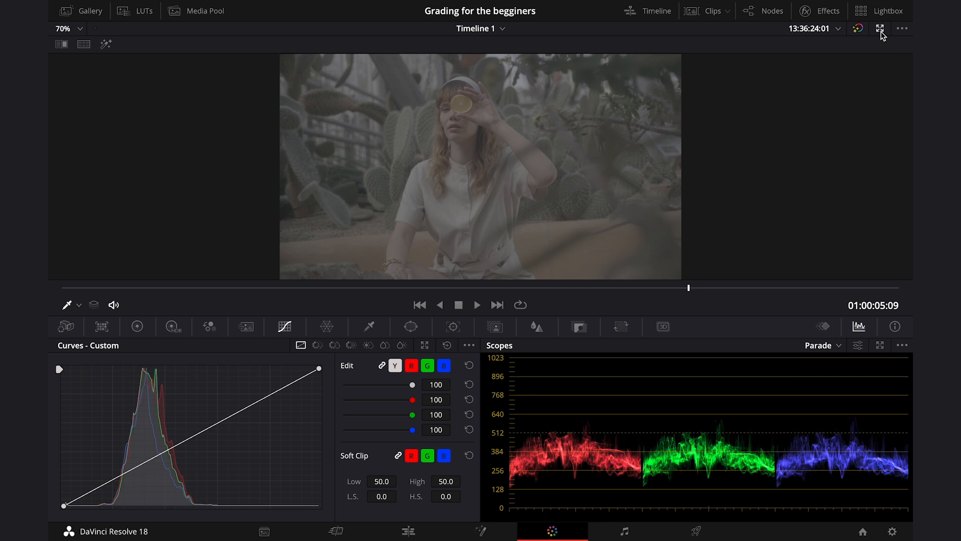
pyautogui.moveTo(880, 29)
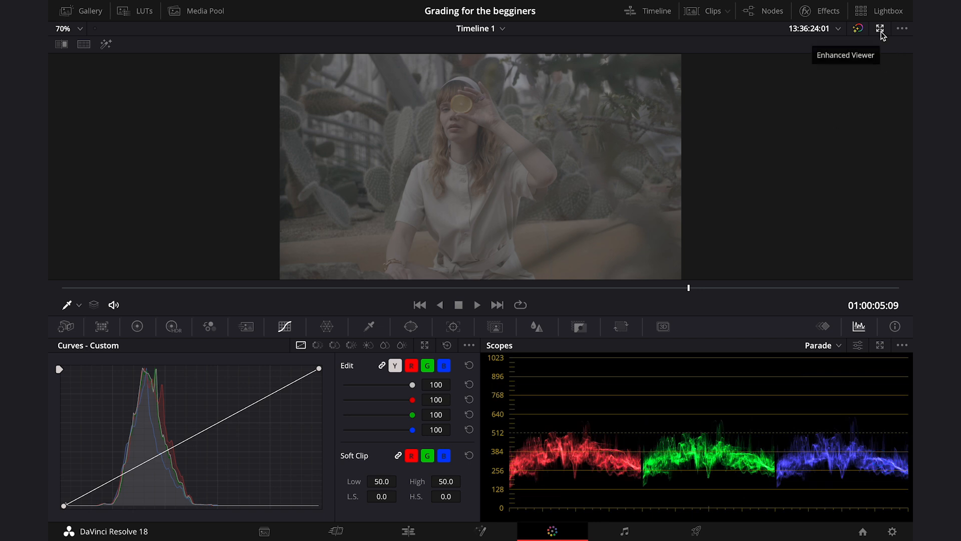
pyautogui.click(880, 28)
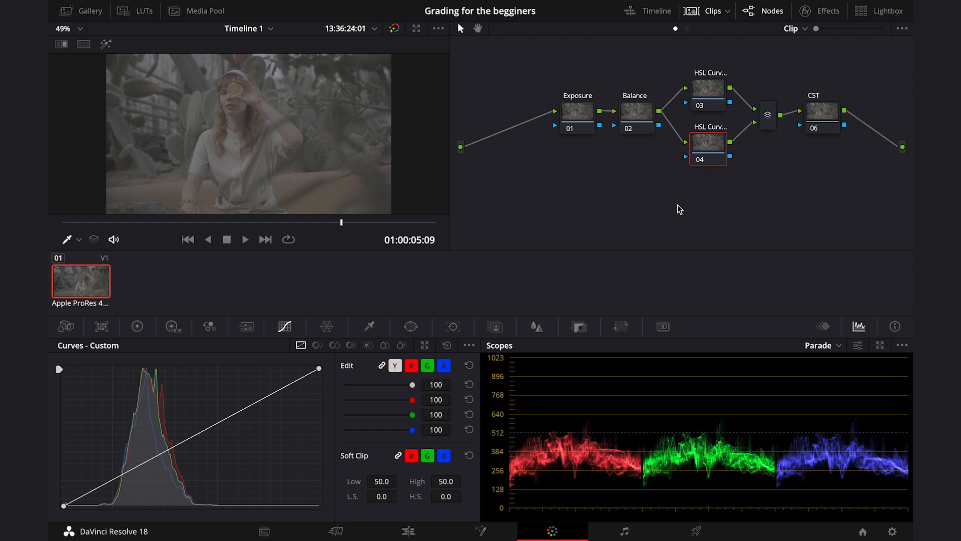
pyautogui.moveTo(733, 152)
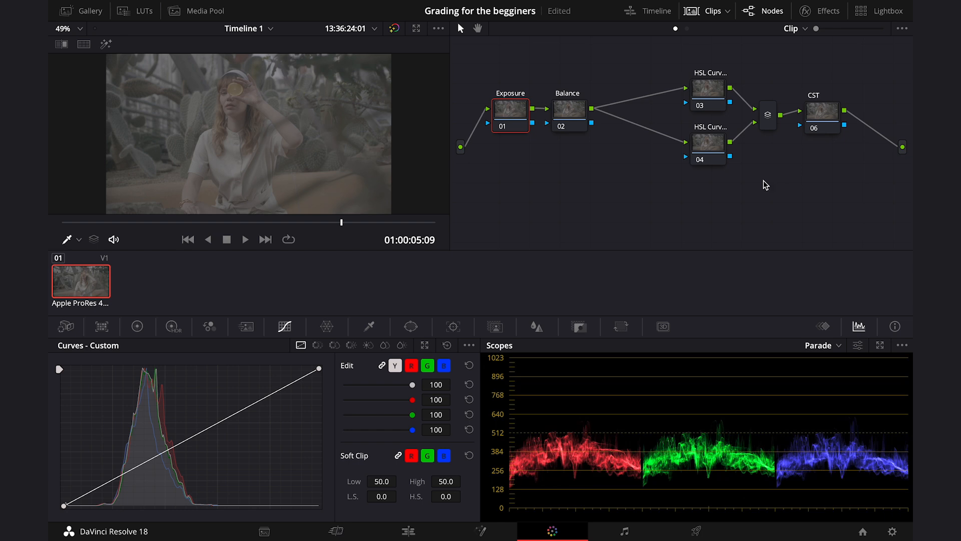
pyautogui.moveTo(775, 192)
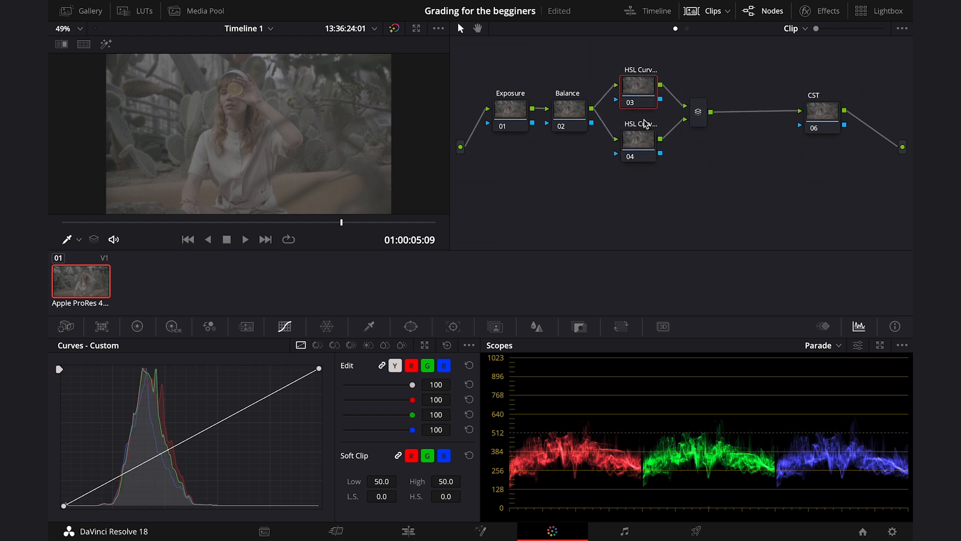
pyautogui.moveTo(660, 104)
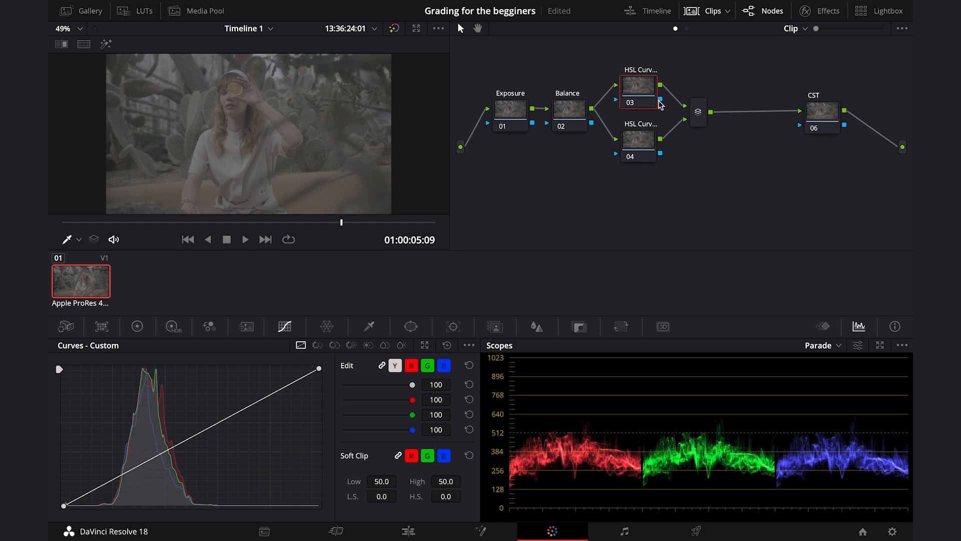
pyautogui.moveTo(829, 135)
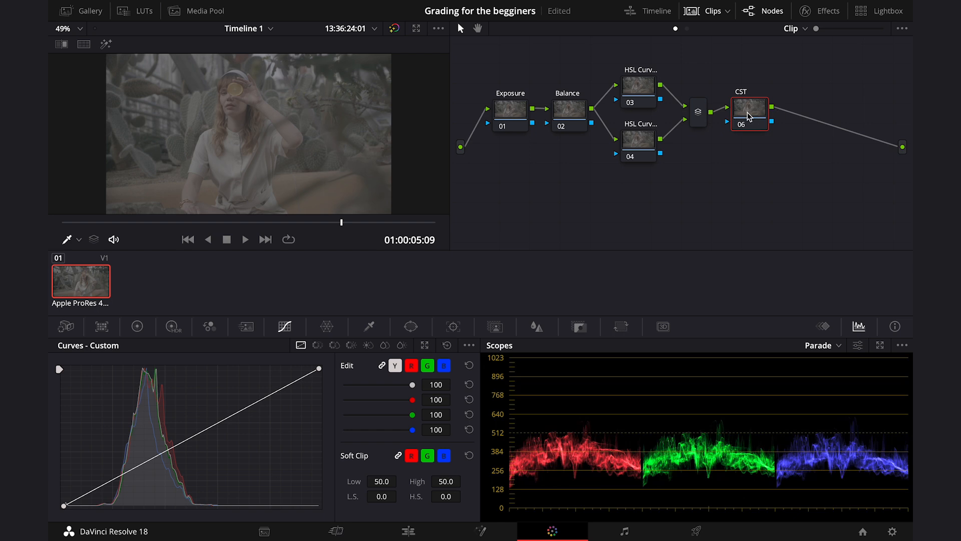
pyautogui.moveTo(749, 115)
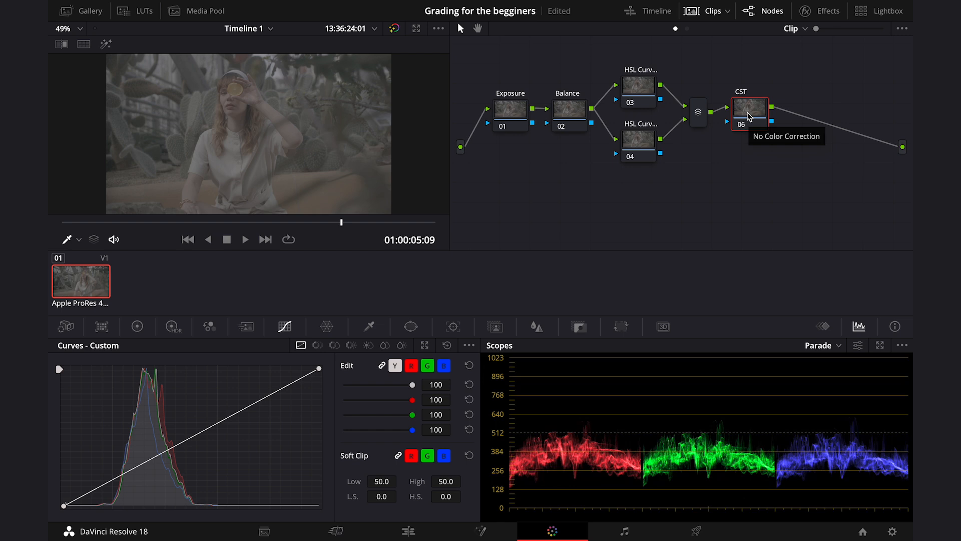
pyautogui.moveTo(760, 131)
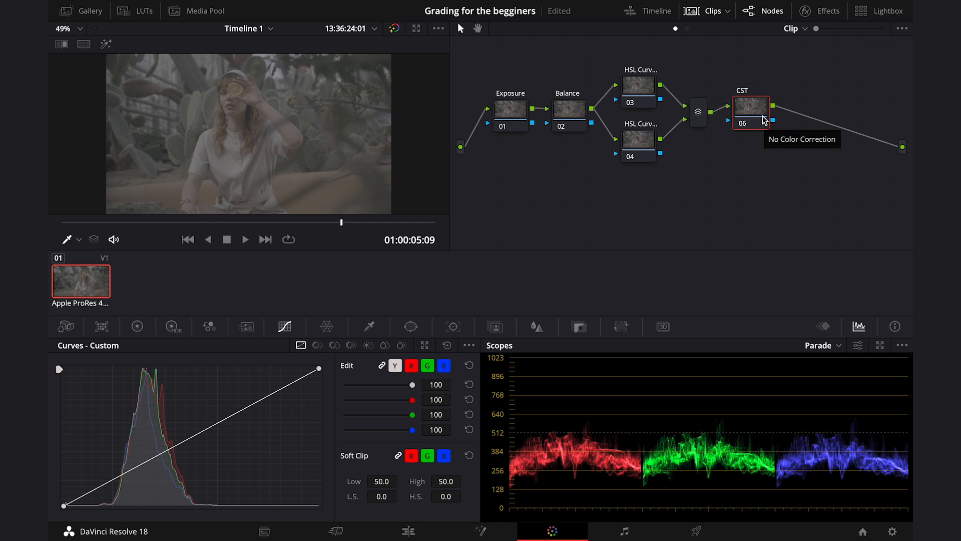
# Set the Color Space Transform to REDcolor2 input colour space and RED Log3G10 gamma.
pyautogui.click(827, 10)
pyautogui.write('col')
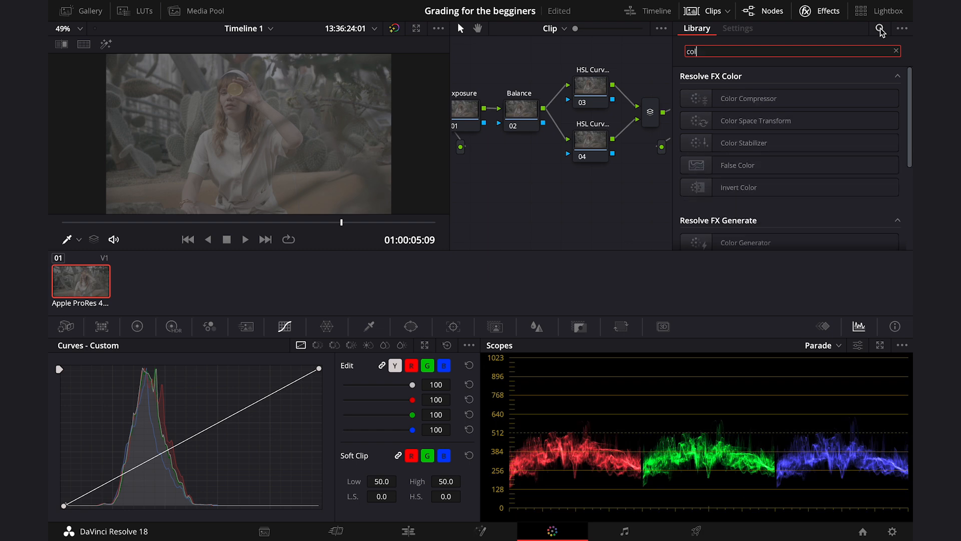
pyautogui.write('or')
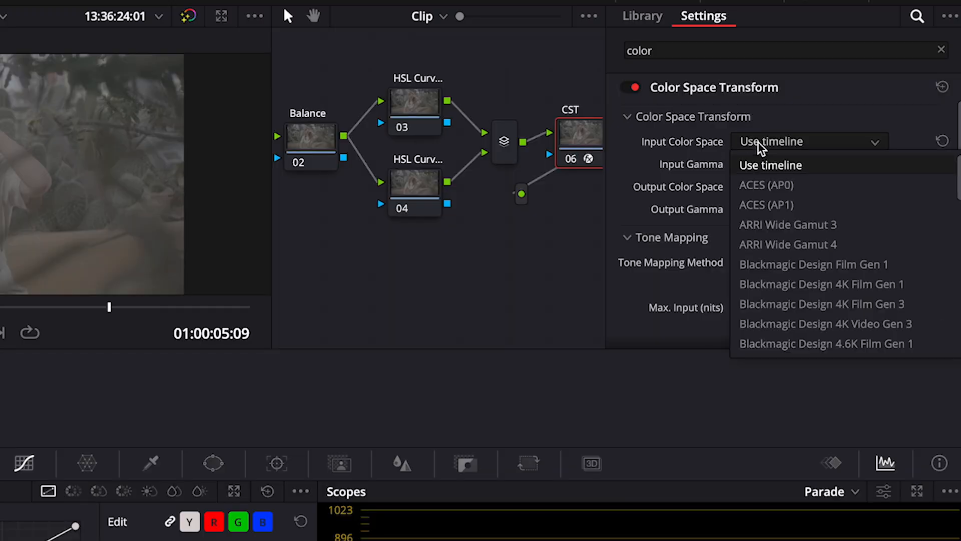
pyautogui.scroll(-3)
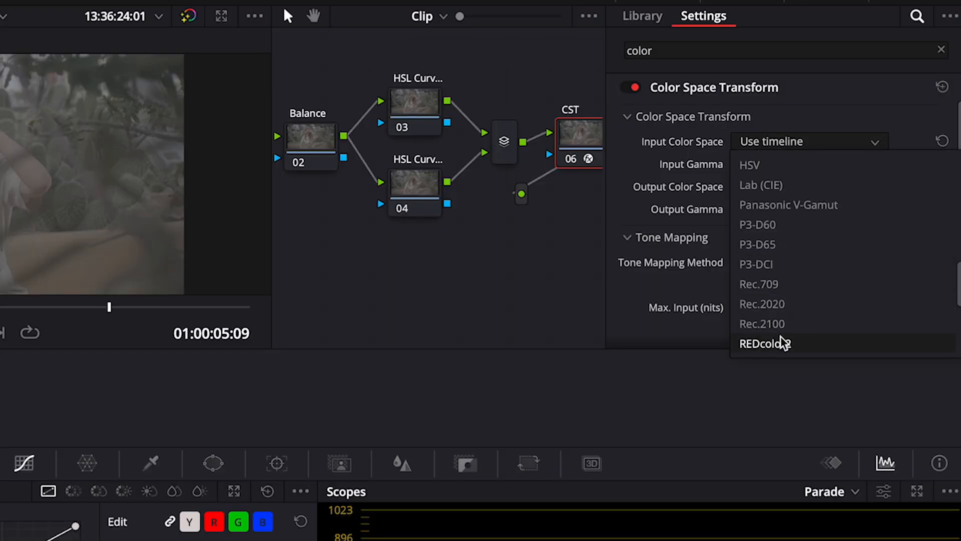
pyautogui.click(765, 344)
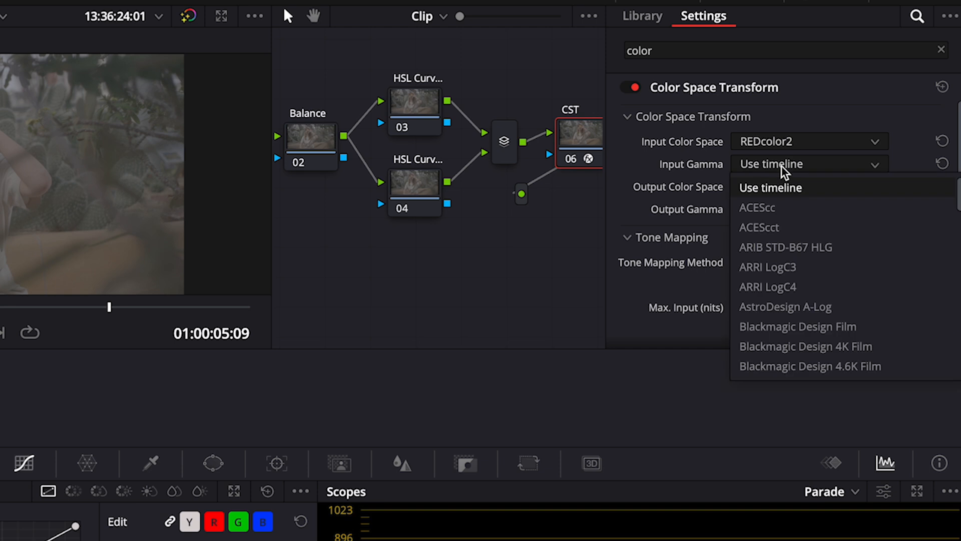
pyautogui.scroll(-3)
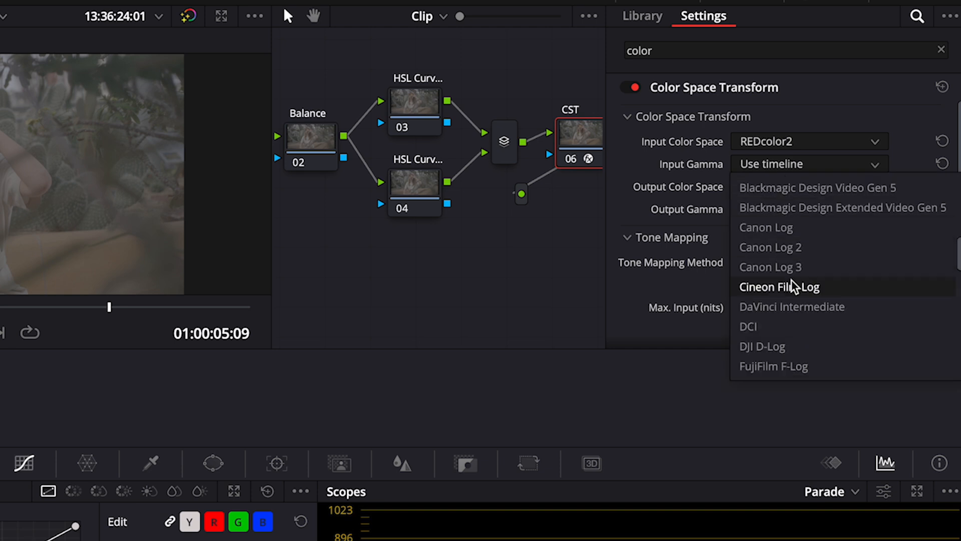
pyautogui.moveTo(793, 281)
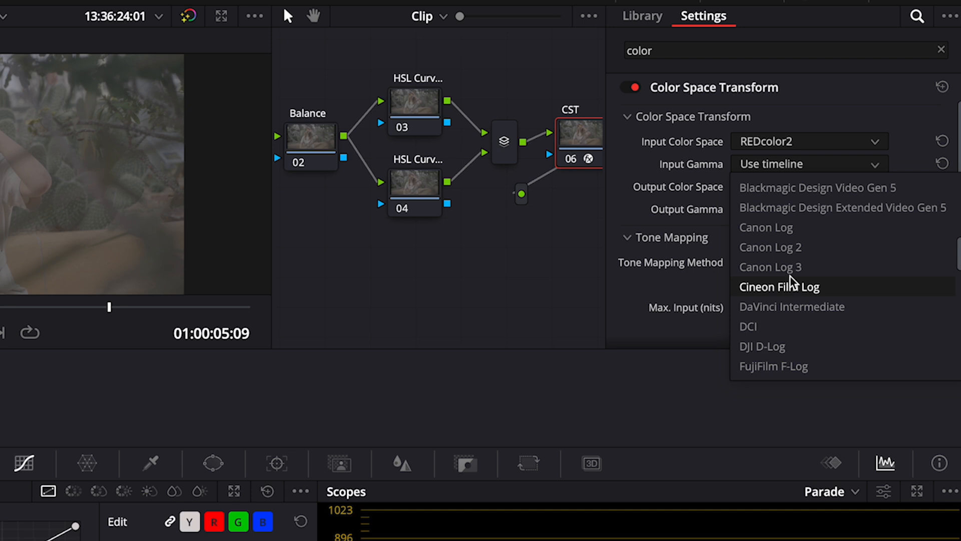
pyautogui.scroll(-3)
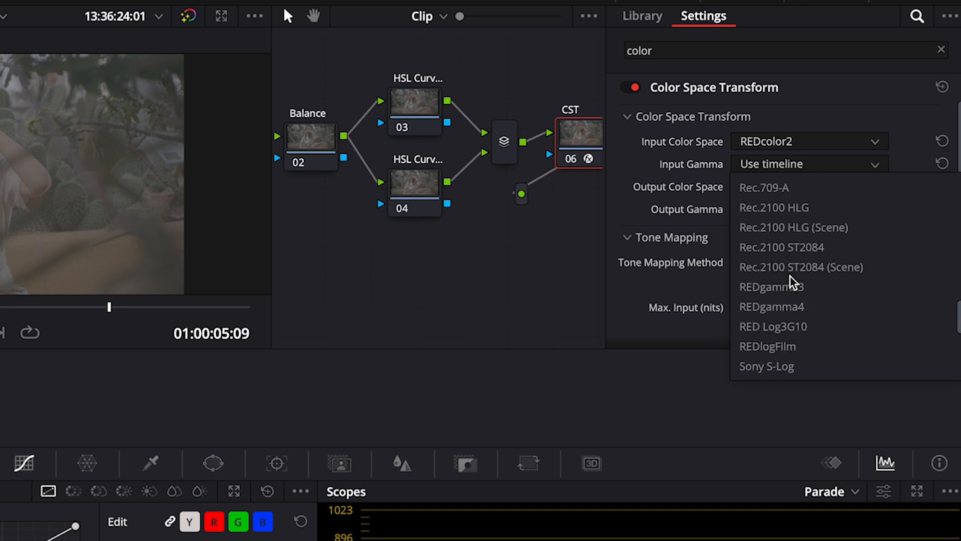
pyautogui.moveTo(791, 326)
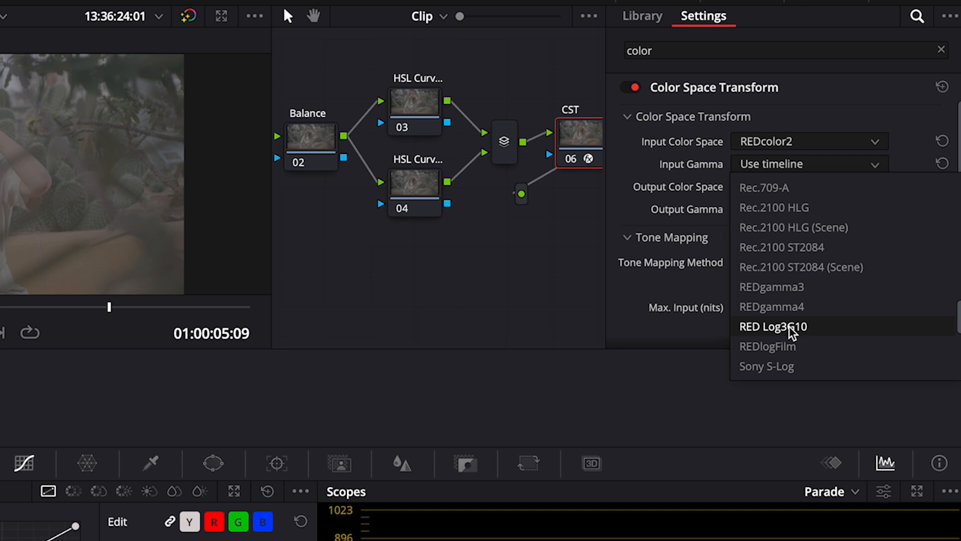
pyautogui.click(773, 326)
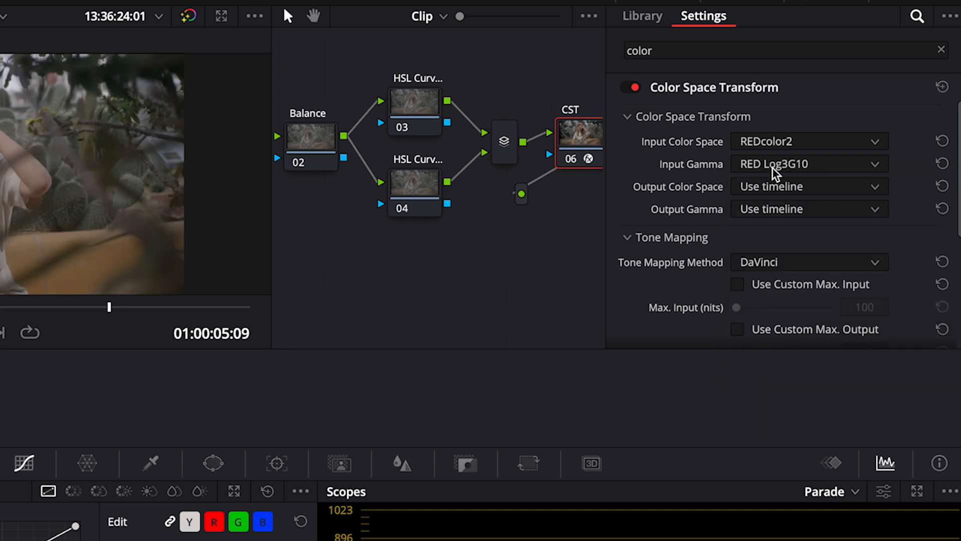
pyautogui.moveTo(793, 208)
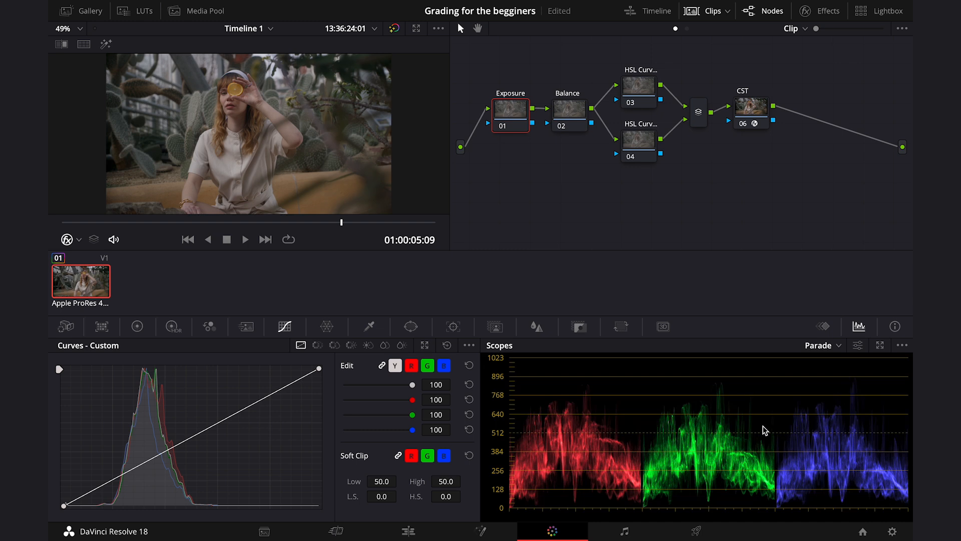
# Switch the scope display from Parade to Waveform.
pyautogui.click(819, 345)
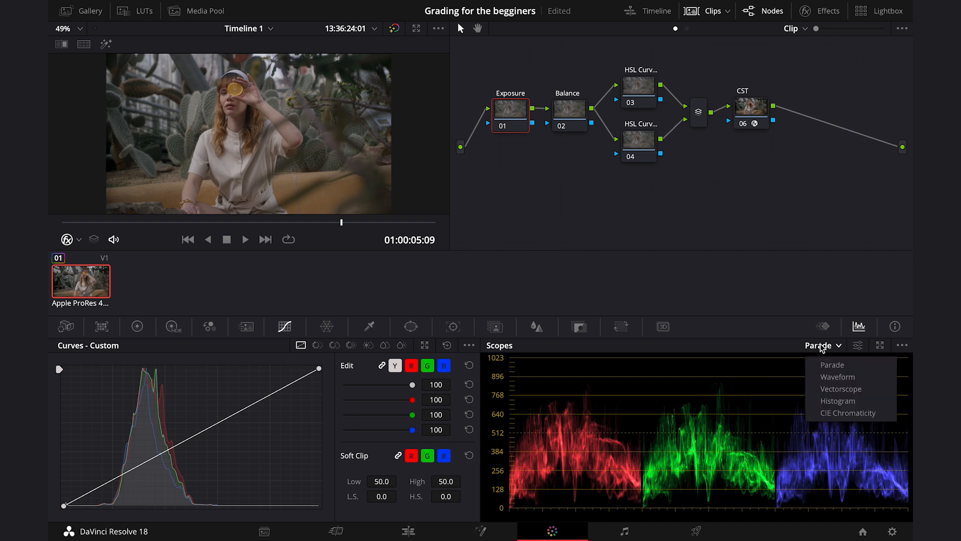
pyautogui.moveTo(838, 400)
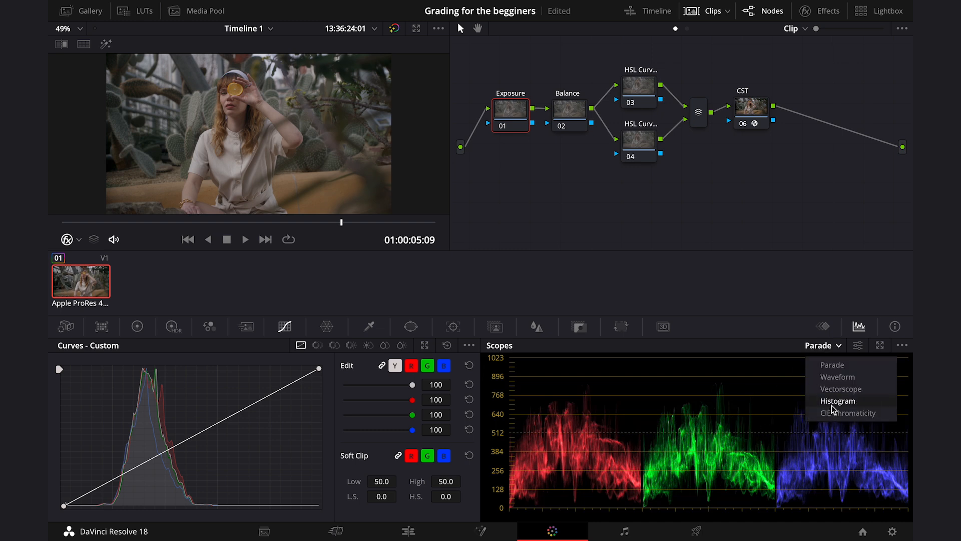
pyautogui.click(838, 377)
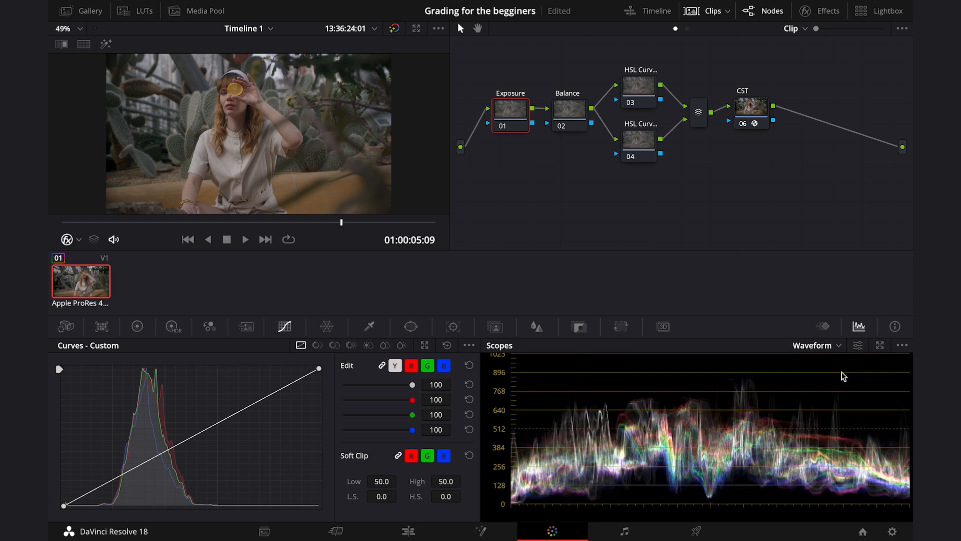
pyautogui.moveTo(656, 434)
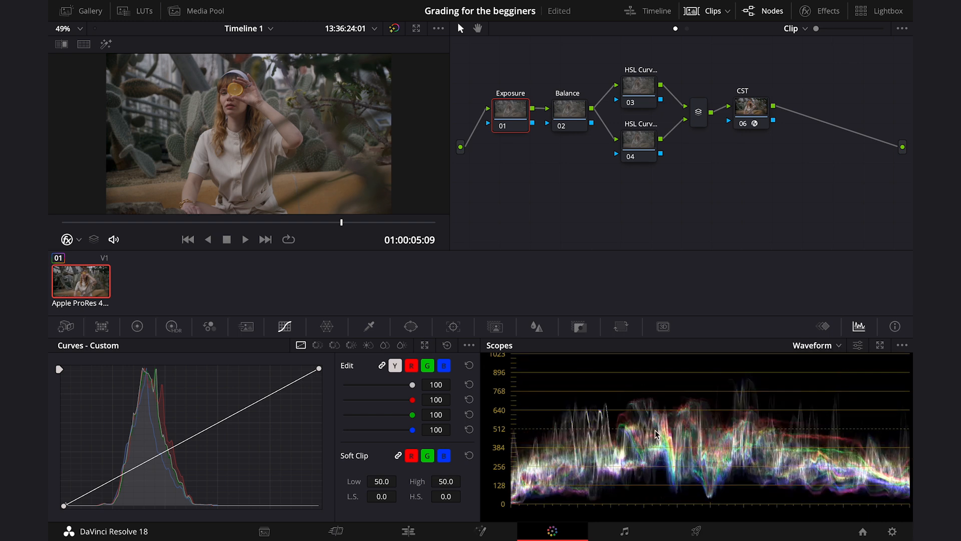
pyautogui.moveTo(685, 442)
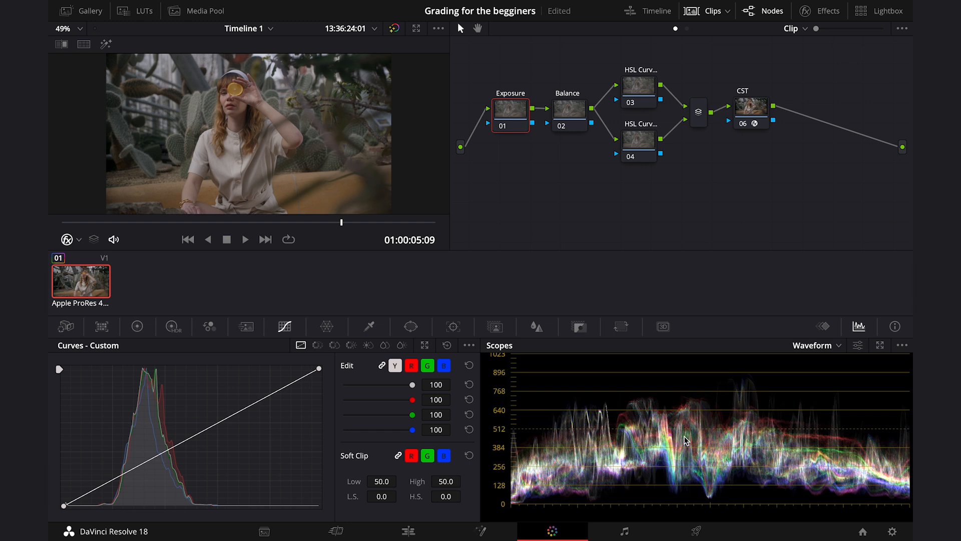
pyautogui.moveTo(575, 371)
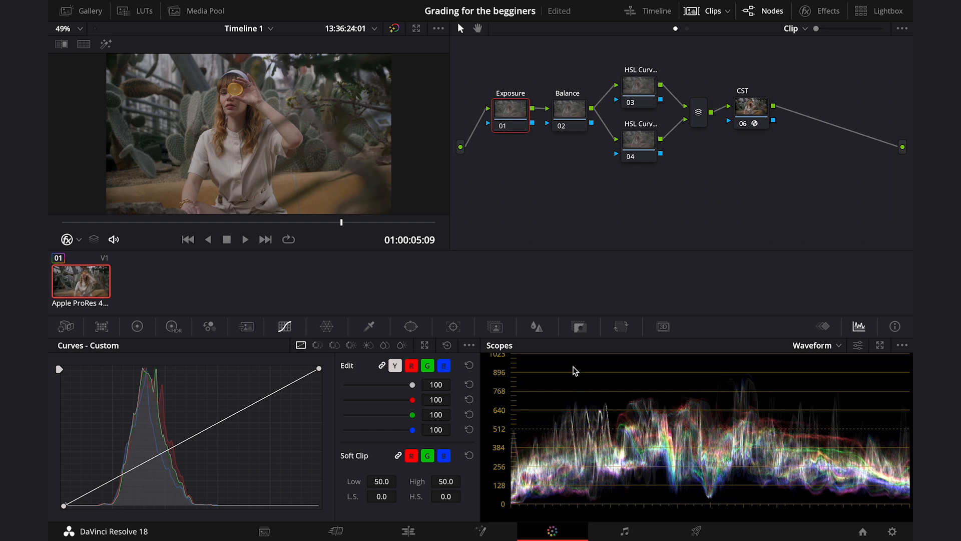
pyautogui.moveTo(845, 360)
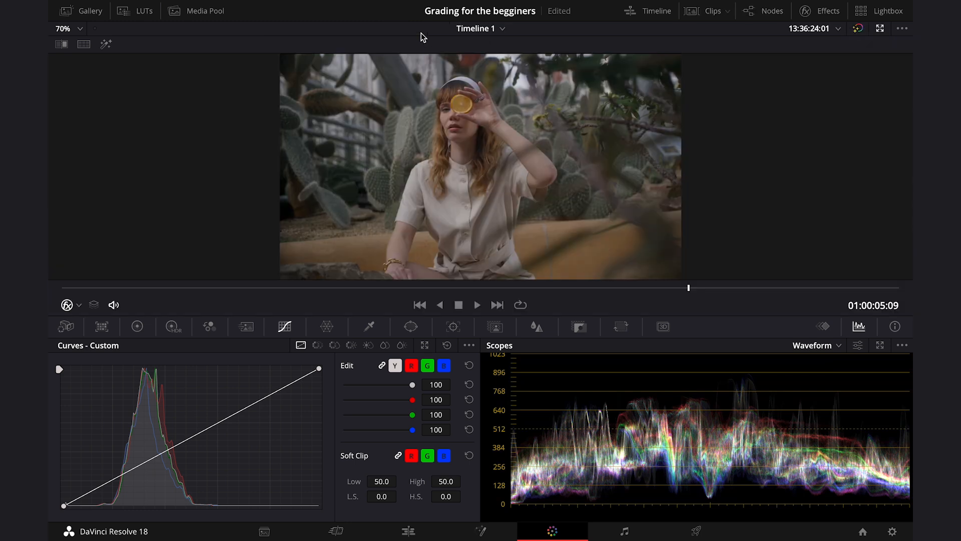
# Adjust the Exposure node's primary colour wheels, then bring the node graph back.
pyautogui.click(136, 326)
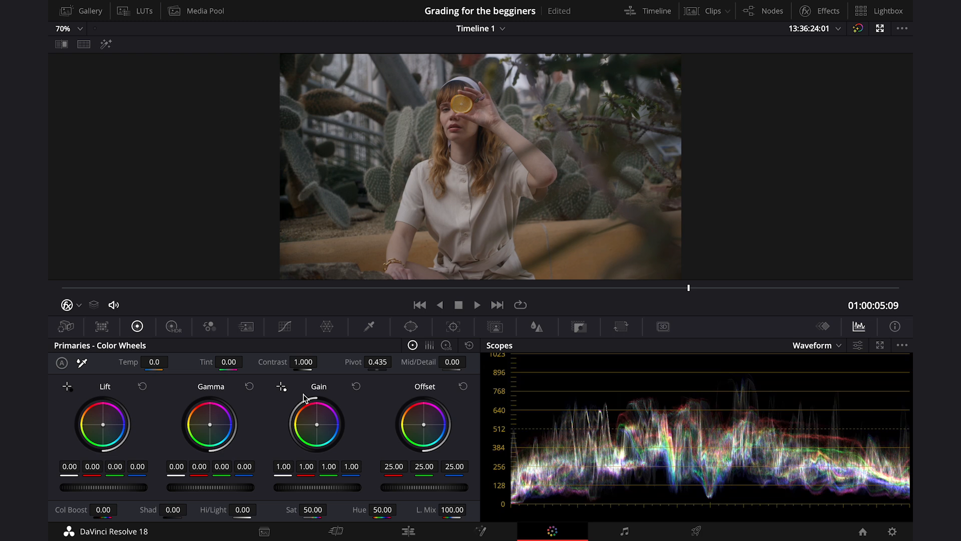
pyautogui.moveTo(147, 435)
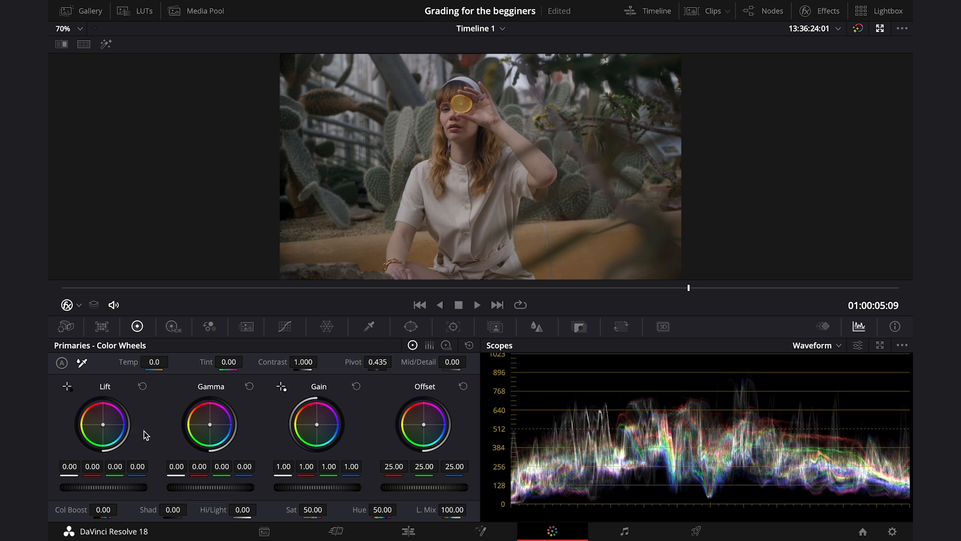
pyautogui.moveTo(210, 421)
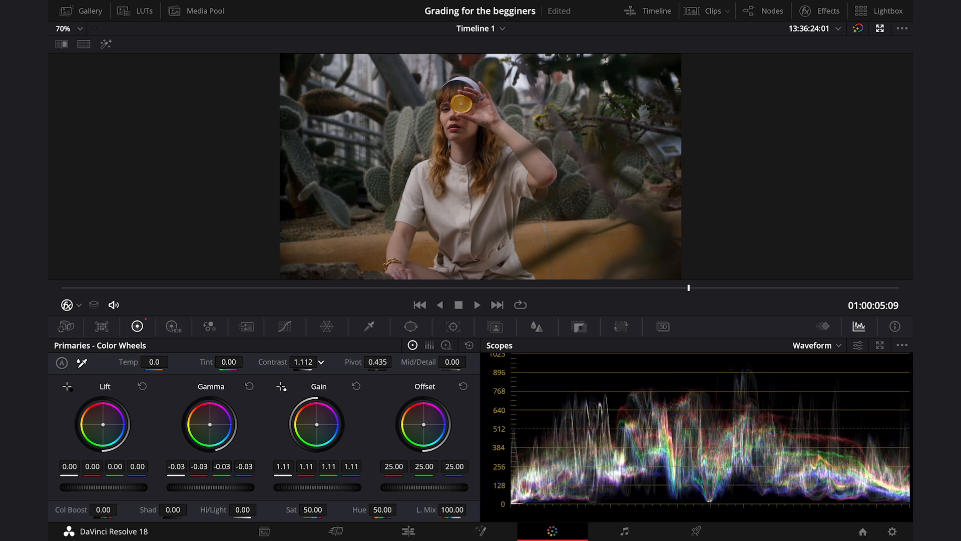
pyautogui.click(303, 362)
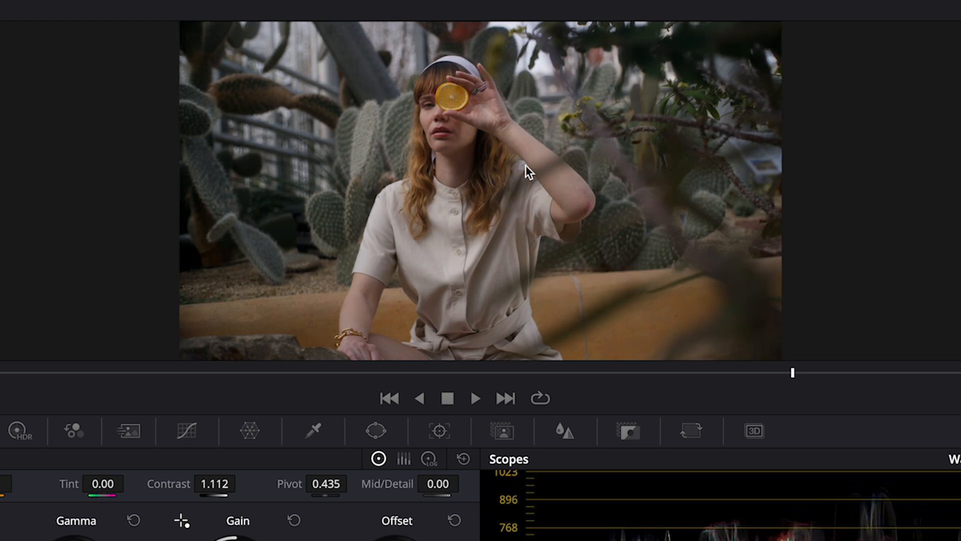
pyautogui.moveTo(470, 148)
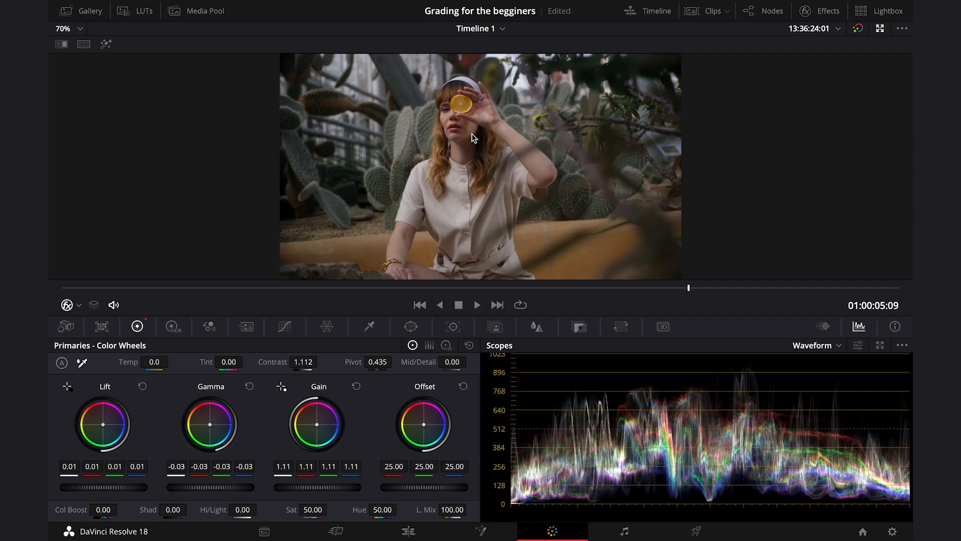
pyautogui.click(772, 11)
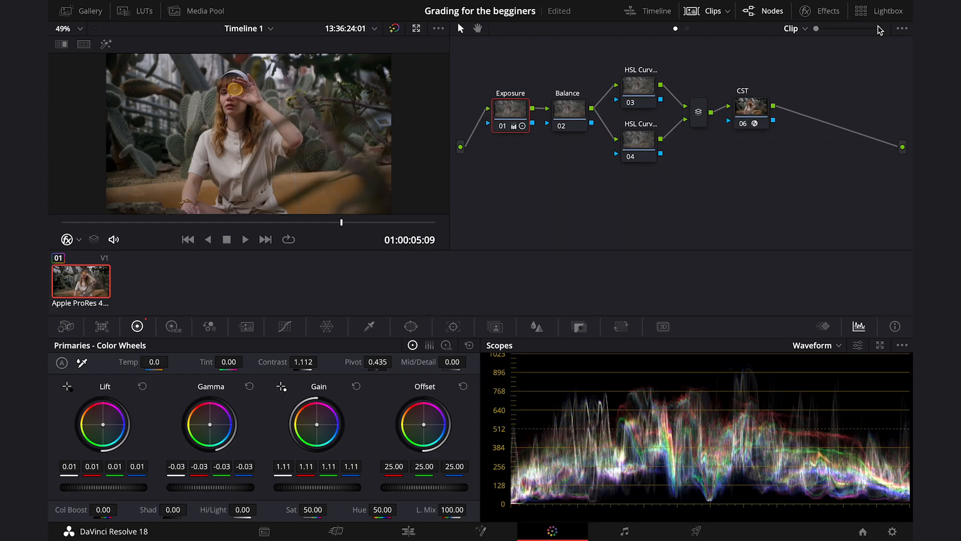
# Change the scope type to Parade, then to Vectorscope.
pyautogui.click(567, 108)
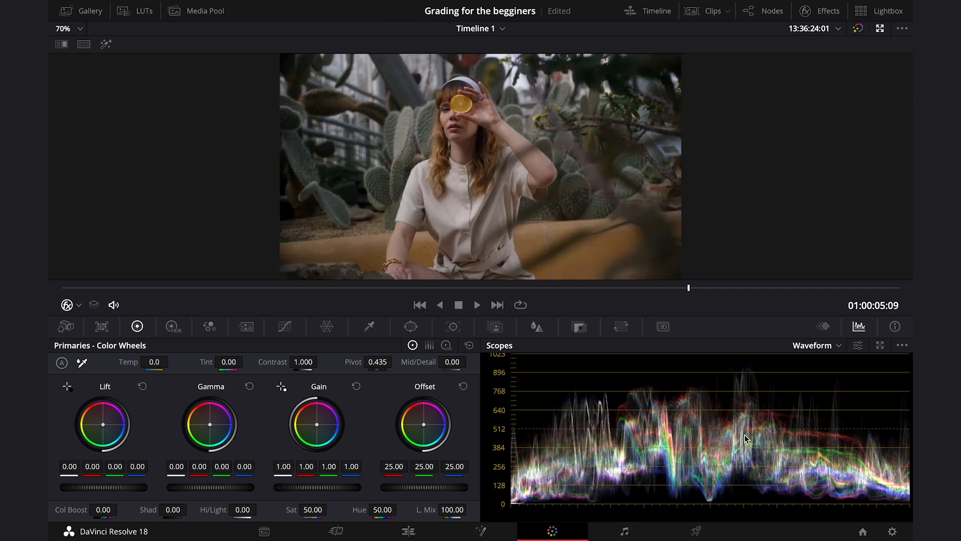
pyautogui.click(821, 345)
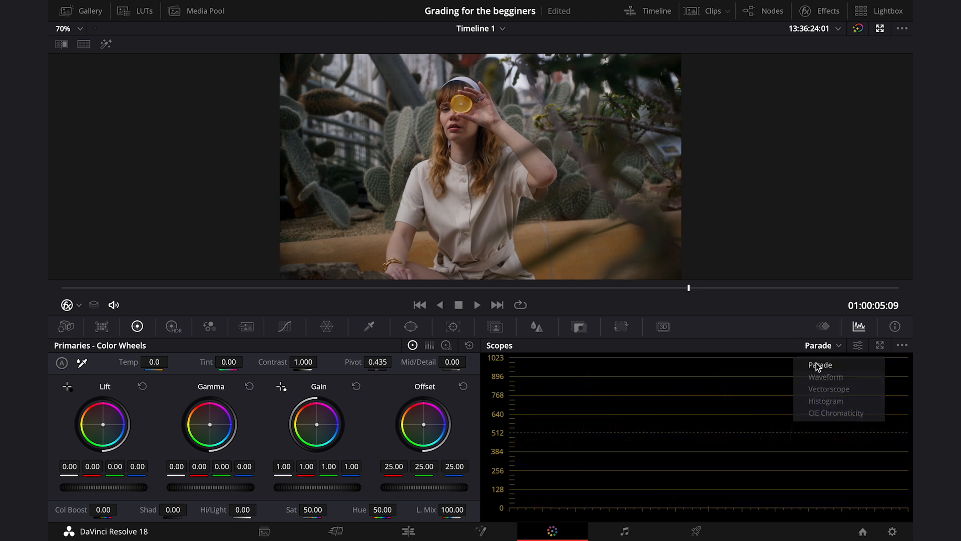
pyautogui.click(821, 364)
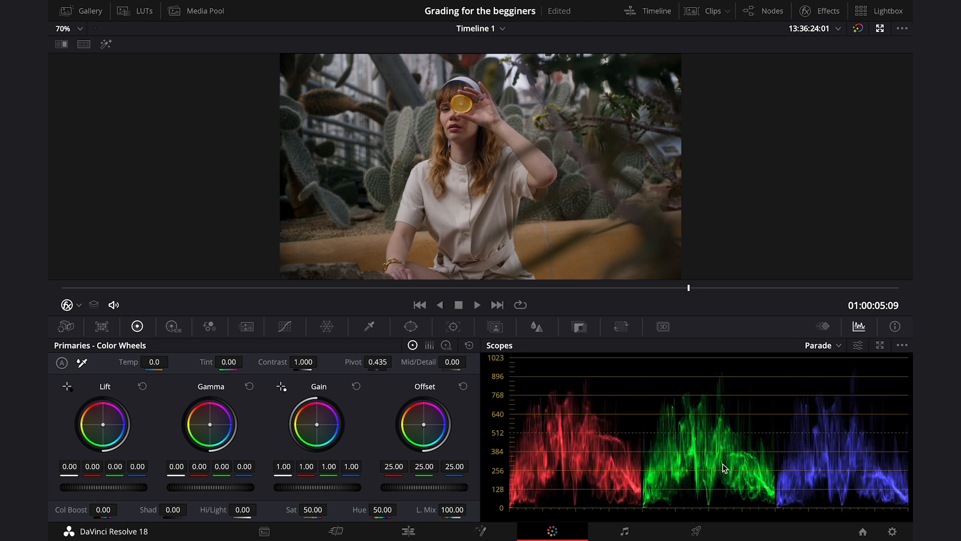
pyautogui.click(819, 345)
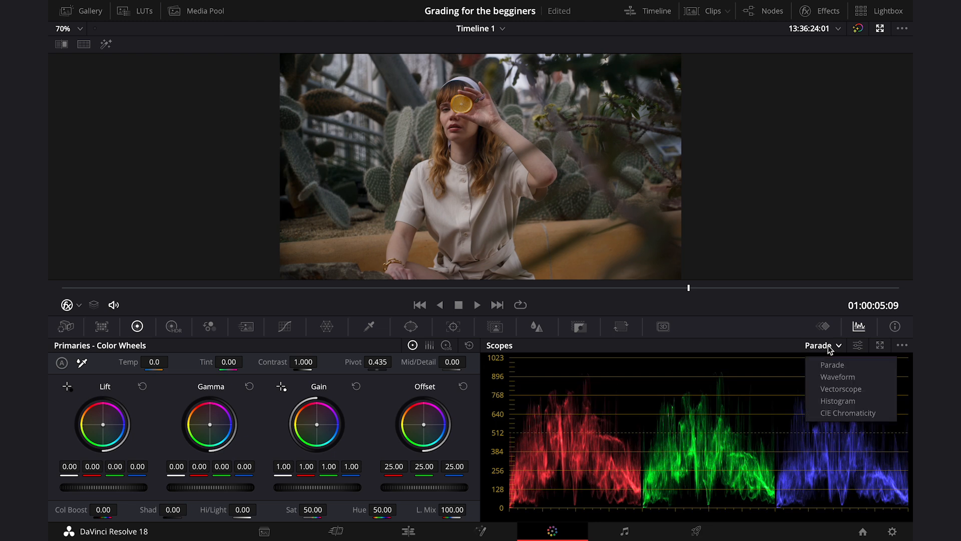
pyautogui.click(841, 388)
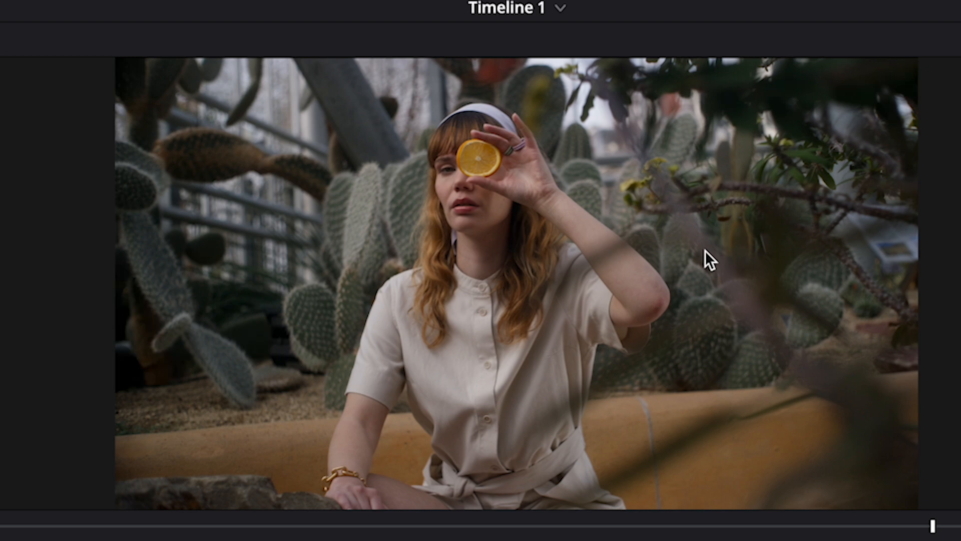
pyautogui.moveTo(655, 271)
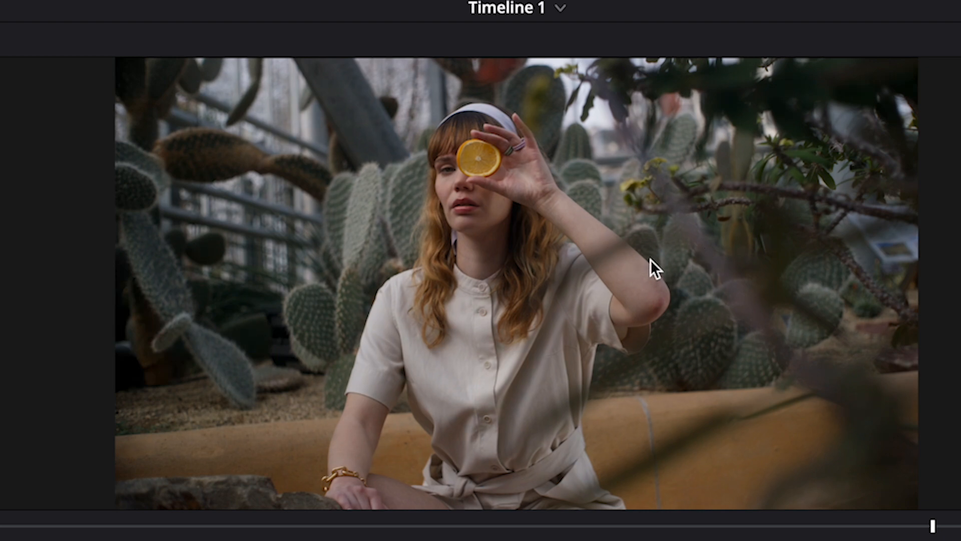
pyautogui.moveTo(634, 252)
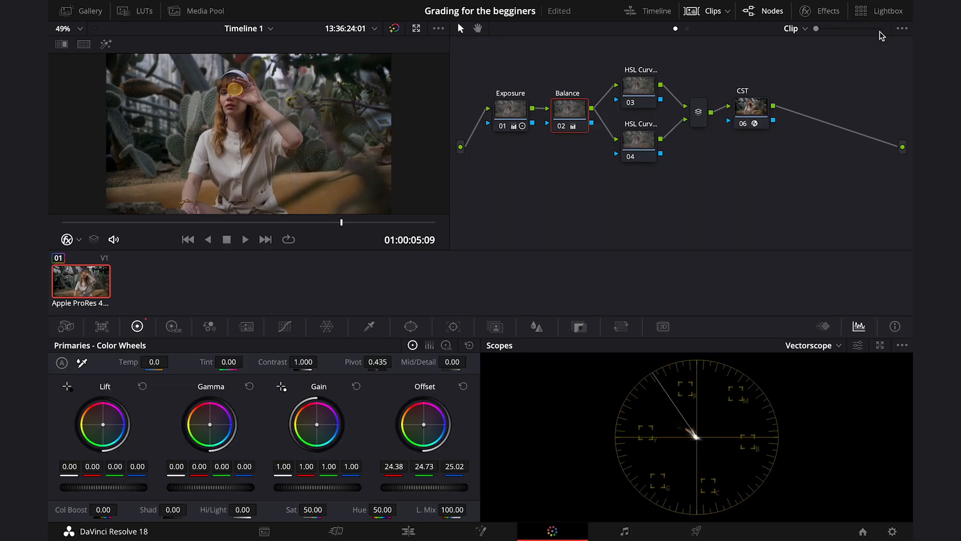
# Select the first HSL Curves node (03) and show its custom curves.
pyautogui.click(639, 92)
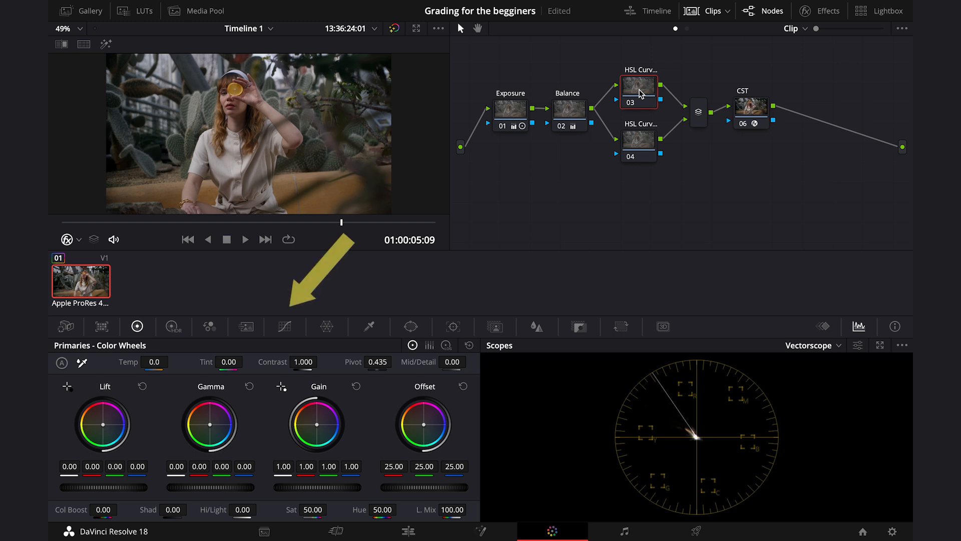
pyautogui.click(285, 326)
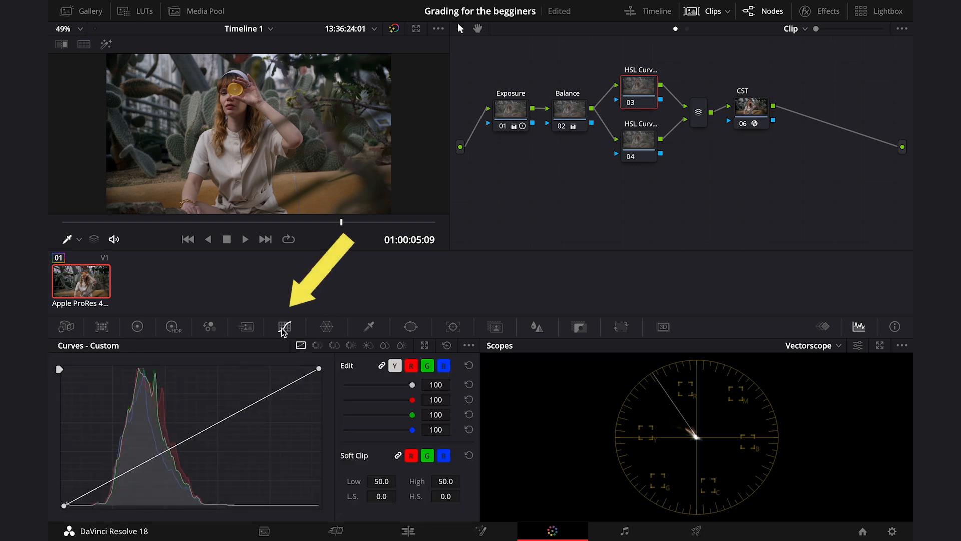
pyautogui.click(416, 29)
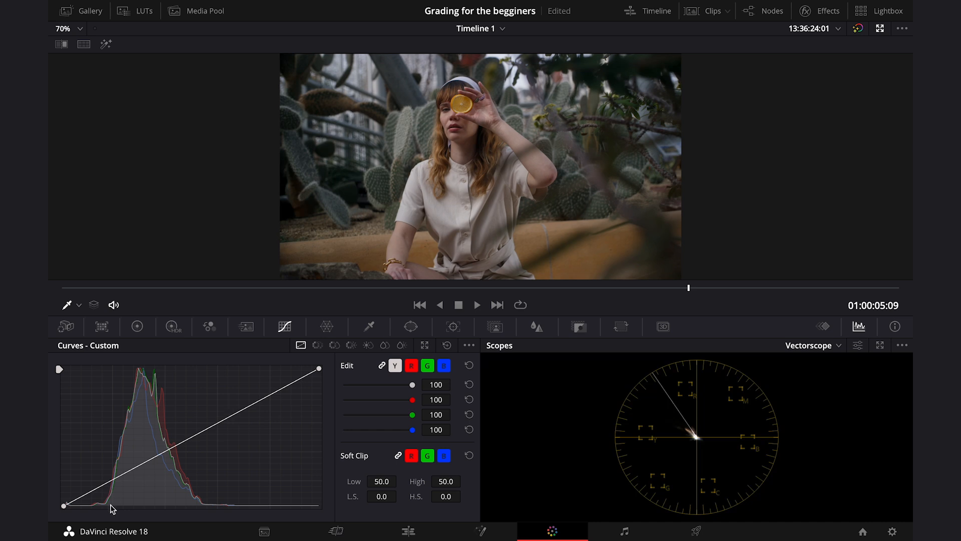
pyautogui.moveTo(126, 477)
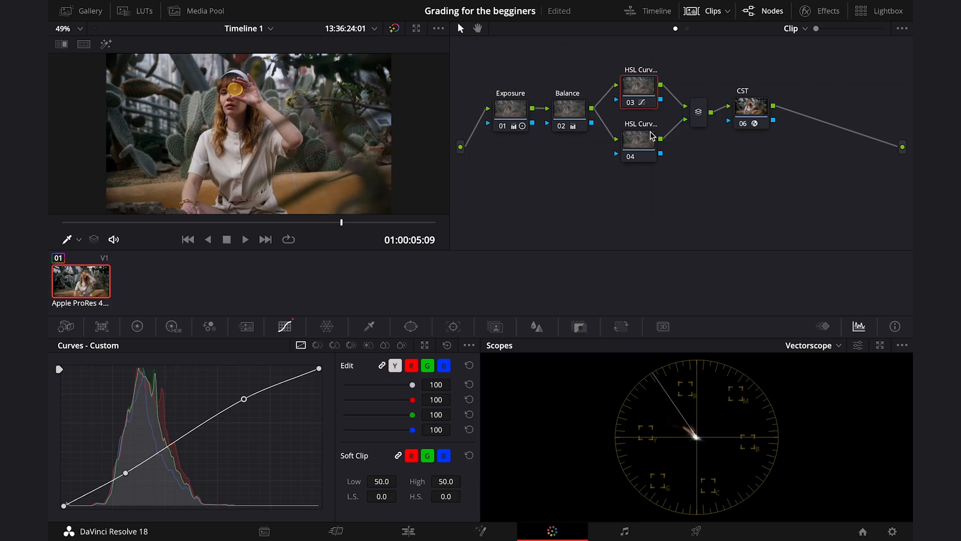
pyautogui.moveTo(641, 144)
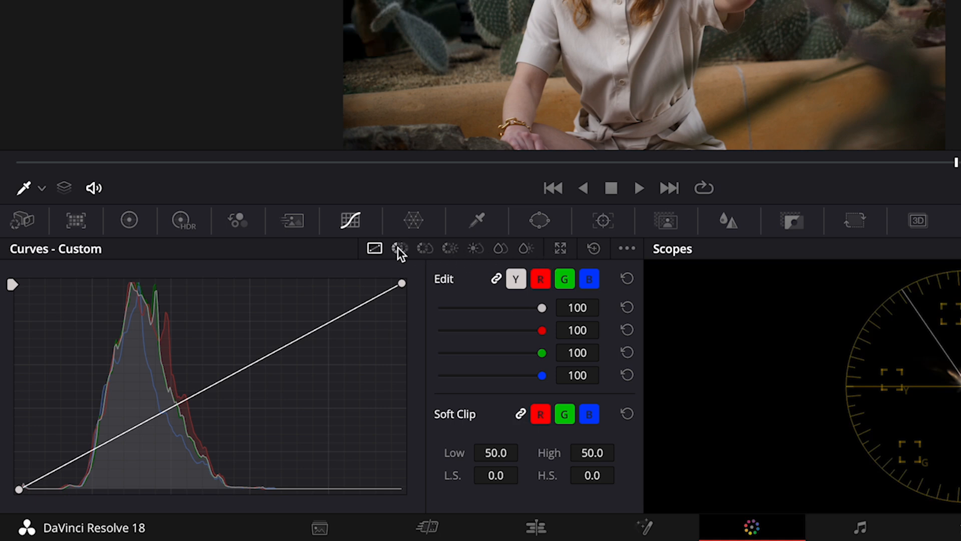
# Add Hue vs Hue control points for three preset hue ranges.
pyautogui.click(399, 249)
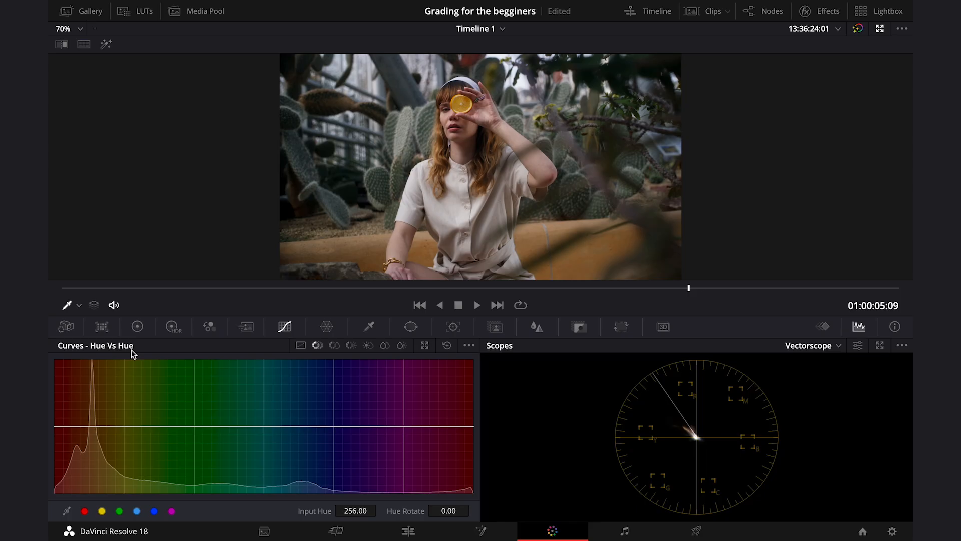
pyautogui.click(137, 511)
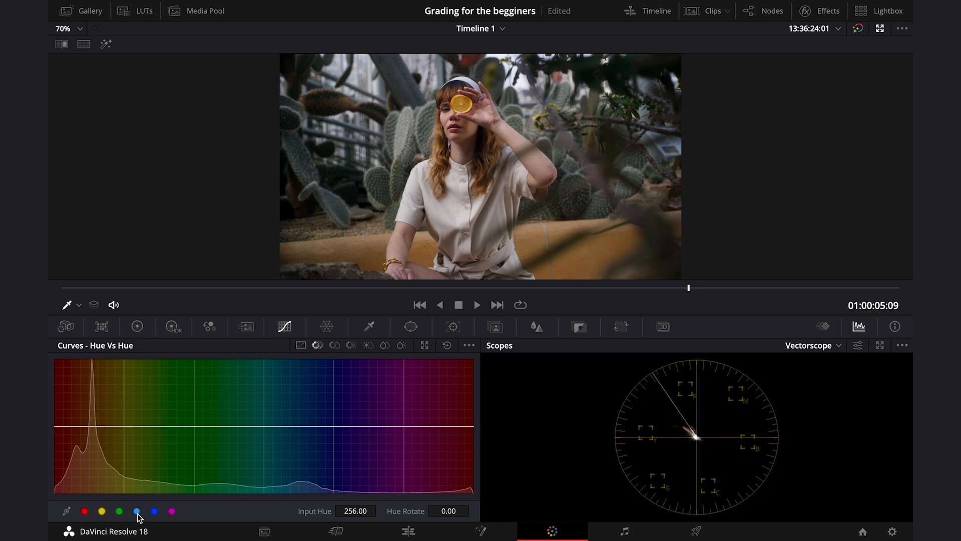
pyautogui.click(119, 511)
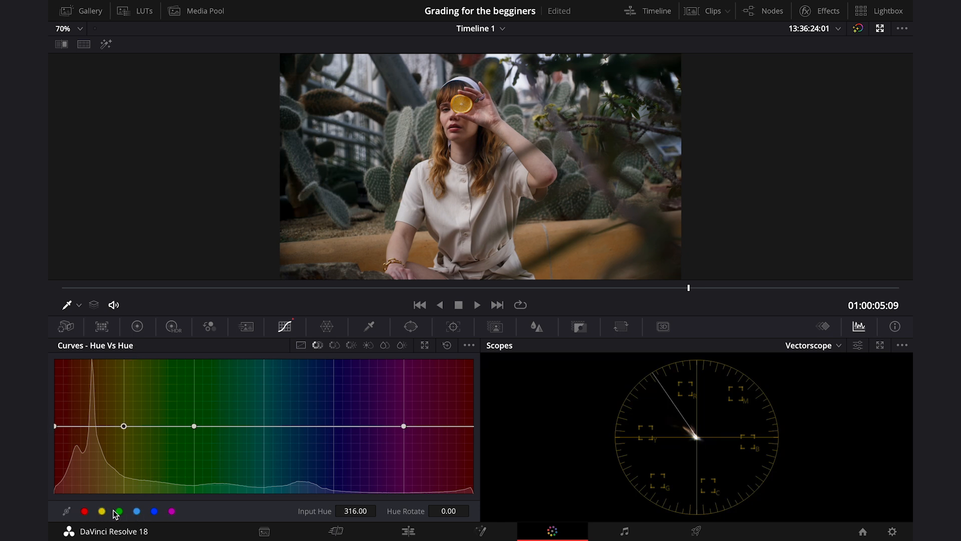
pyautogui.click(172, 511)
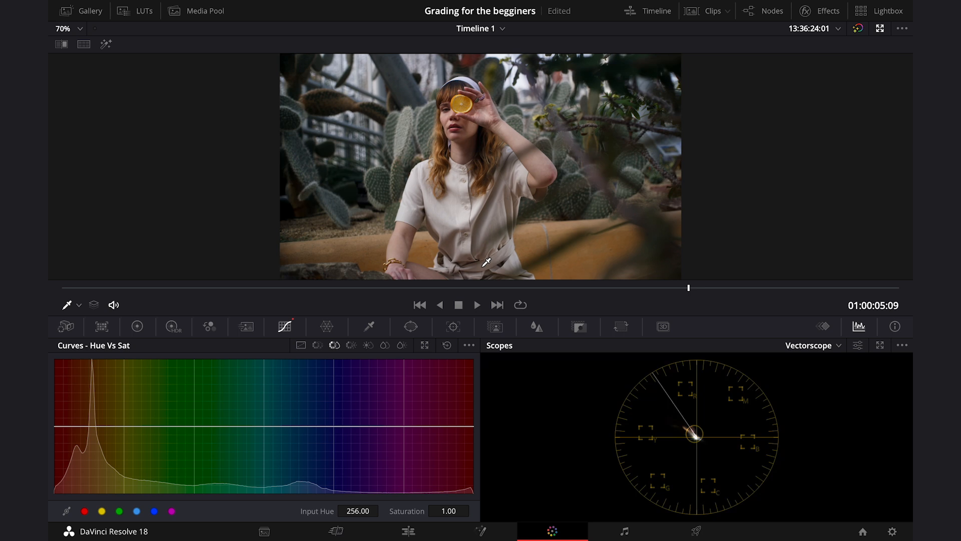
pyautogui.moveTo(535, 241)
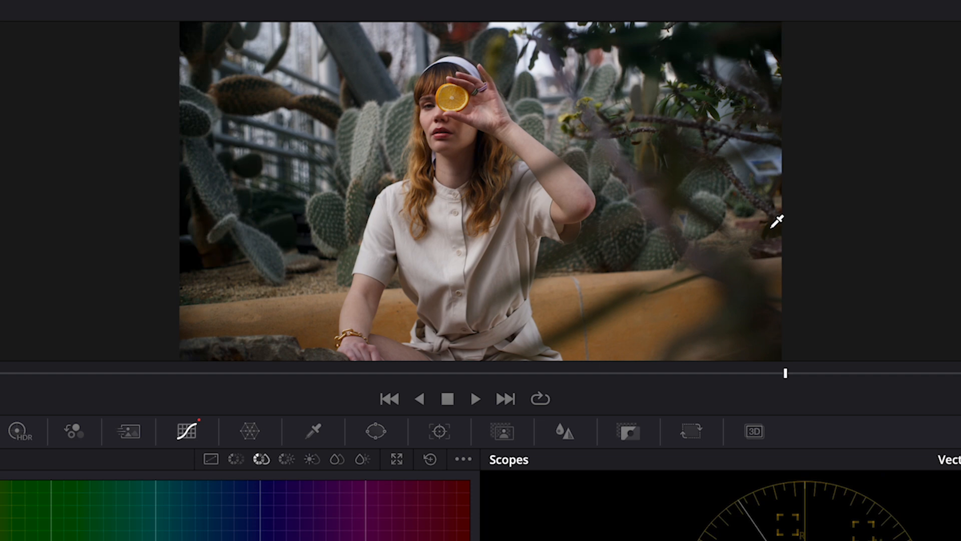
pyautogui.moveTo(505, 128)
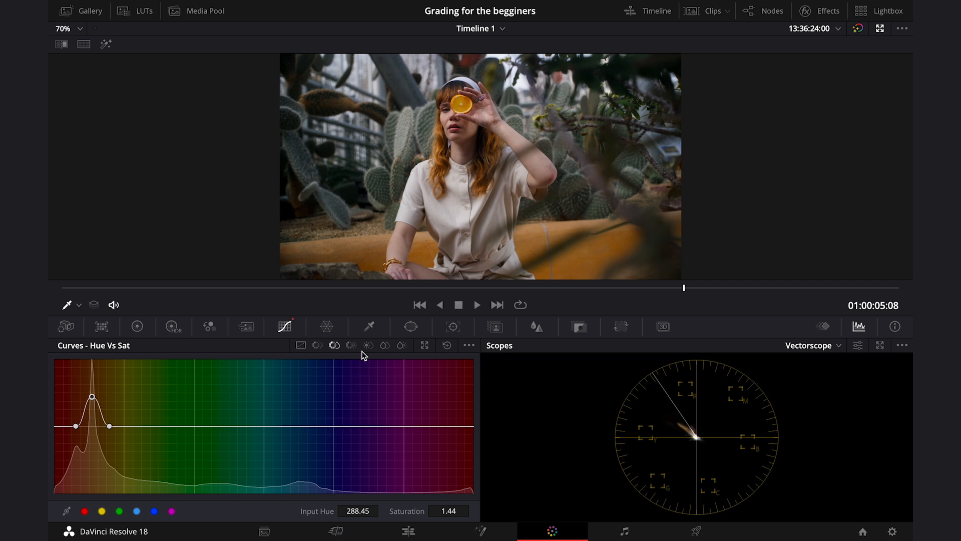
# Move from the Hue vs Lum curve to the Lum vs Sat curve.
pyautogui.click(350, 345)
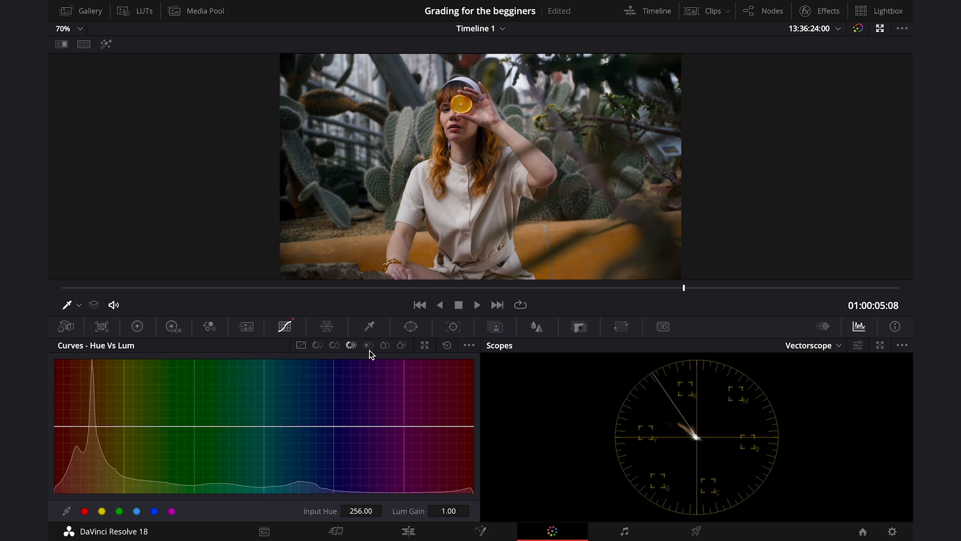
pyautogui.click(366, 344)
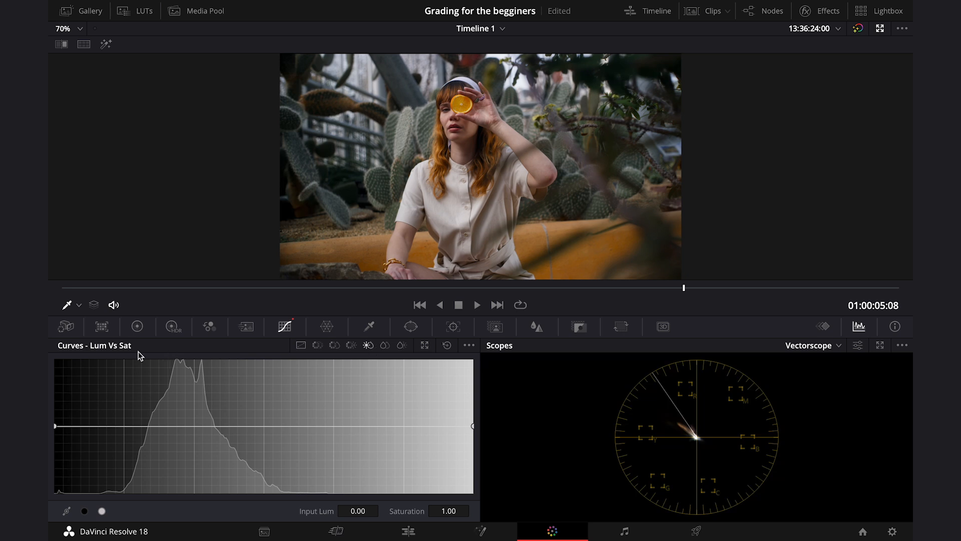
pyautogui.moveTo(254, 418)
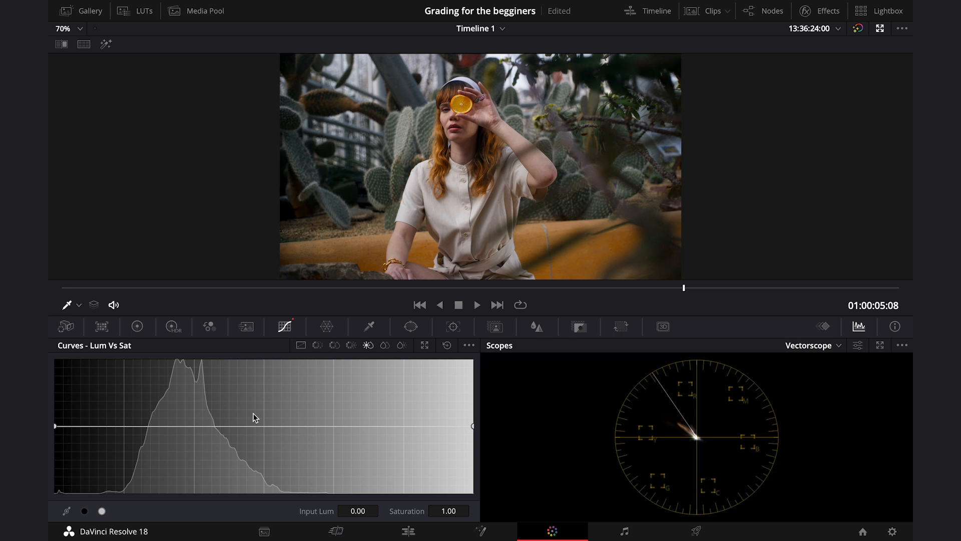
pyautogui.moveTo(254, 418)
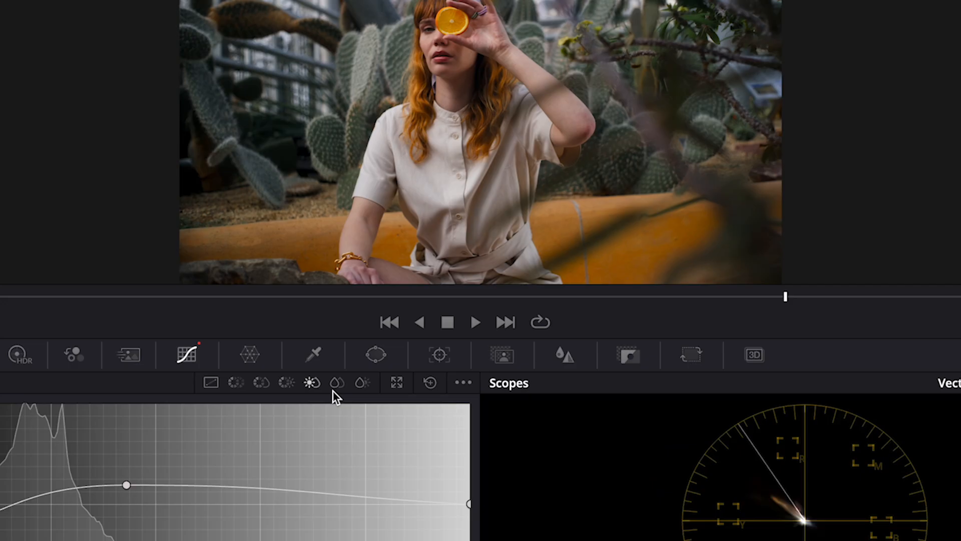
# Bring up the Sat vs Sat curve.
pyautogui.click(338, 382)
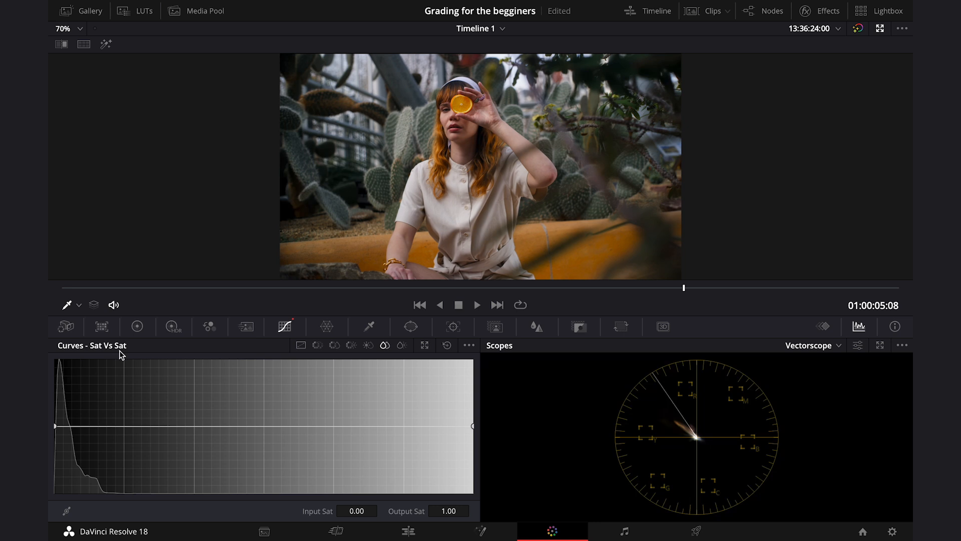
pyautogui.moveTo(91, 357)
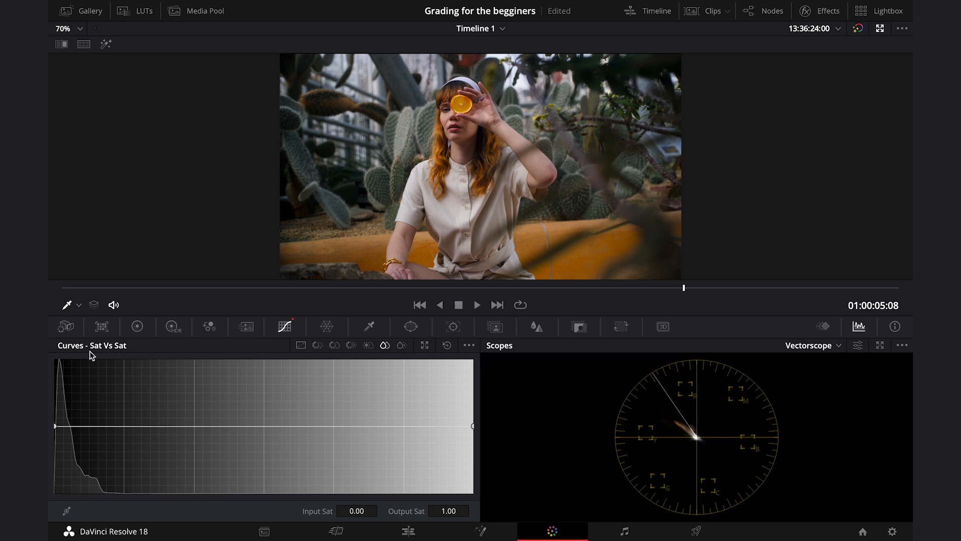
pyautogui.moveTo(104, 354)
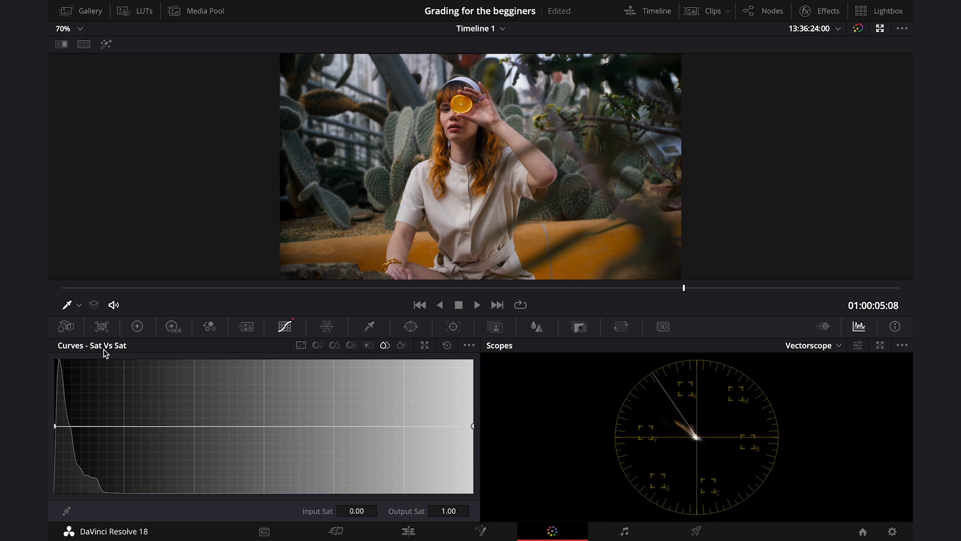
pyautogui.moveTo(234, 427)
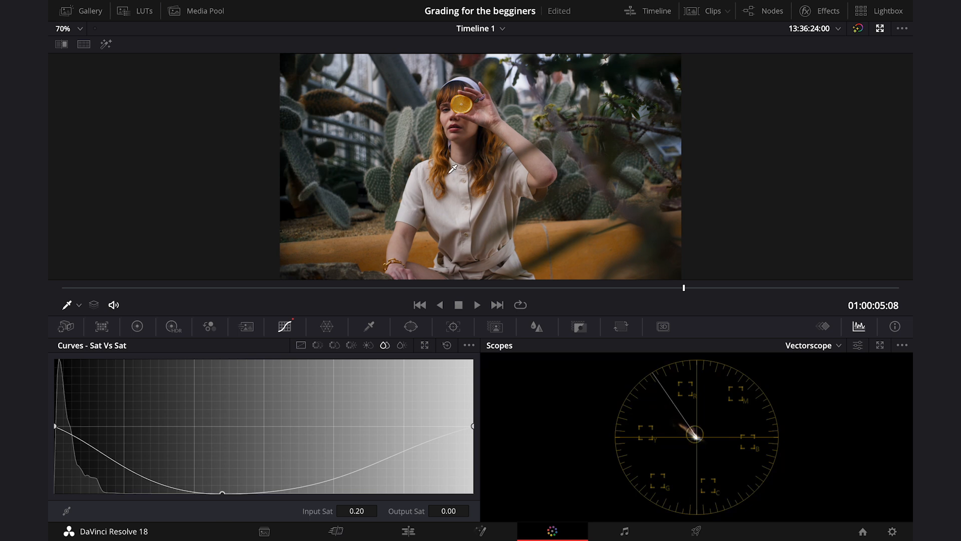
pyautogui.moveTo(289, 445)
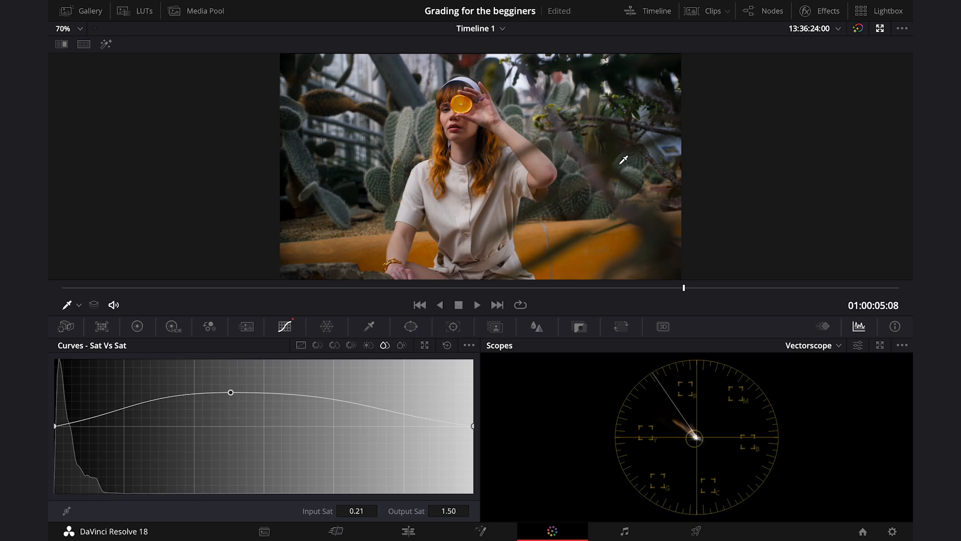
# Switch the Curves palette to the flat Sat vs Lum curve.
pyautogui.click(402, 345)
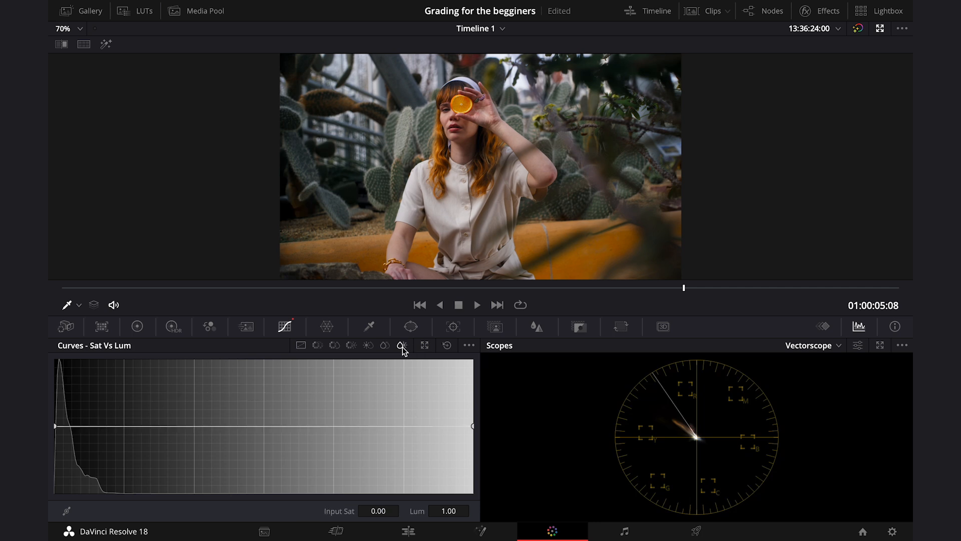
pyautogui.moveTo(134, 355)
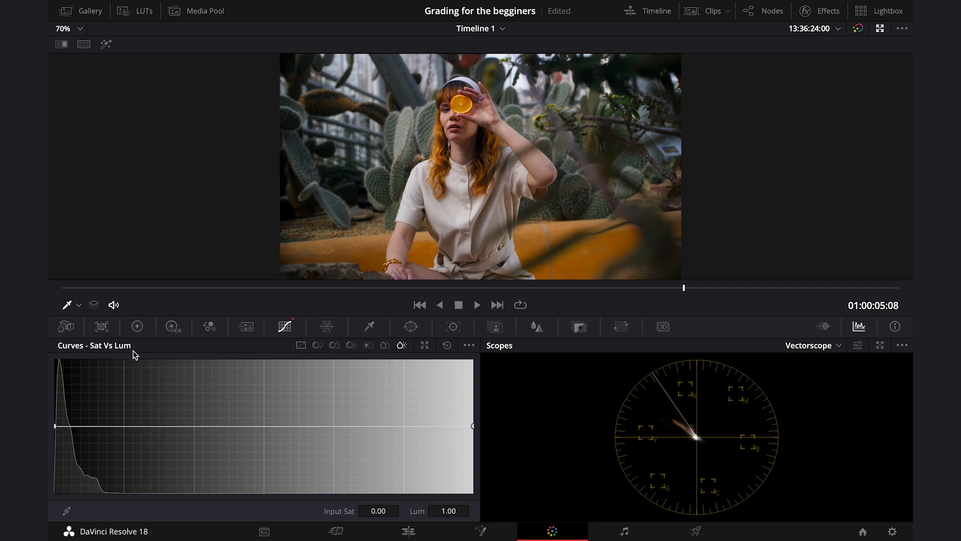
pyautogui.moveTo(108, 352)
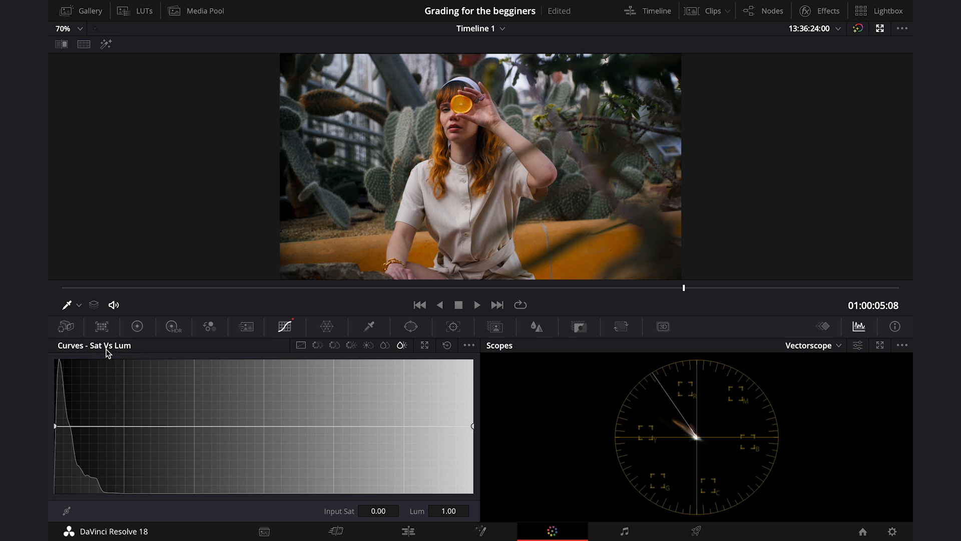